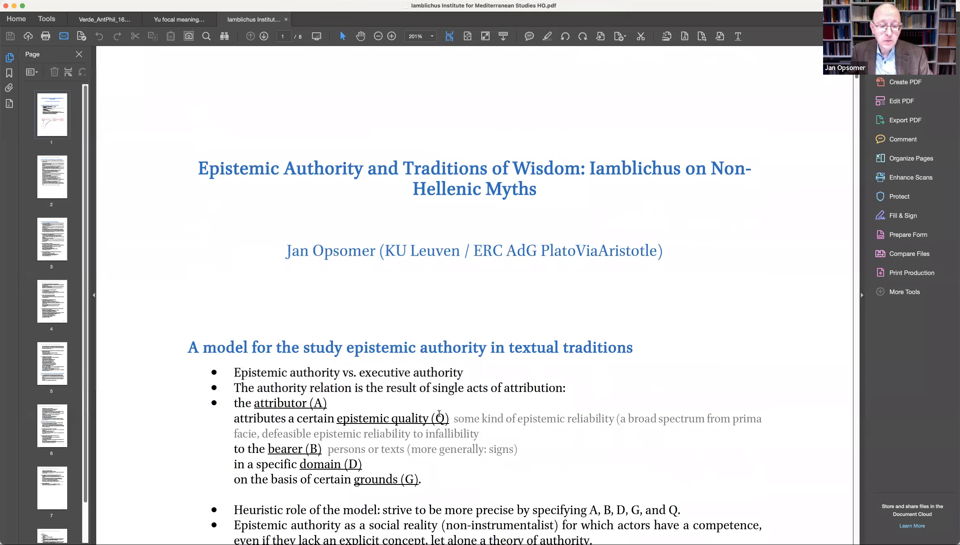
{"action": "scroll", "scroll_direction": "down", "scroll_amount": 3}
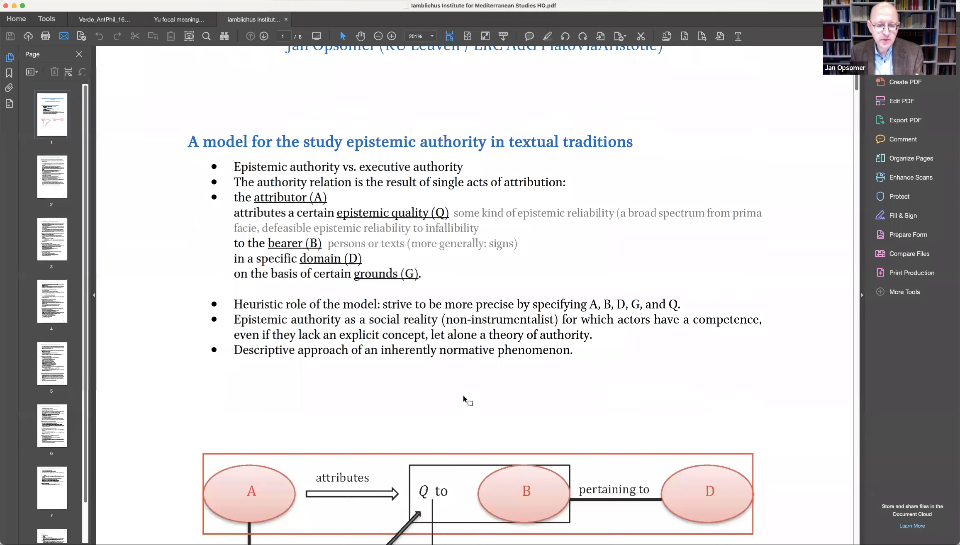
{"action": "scroll", "scroll_direction": "down", "scroll_amount": 3}
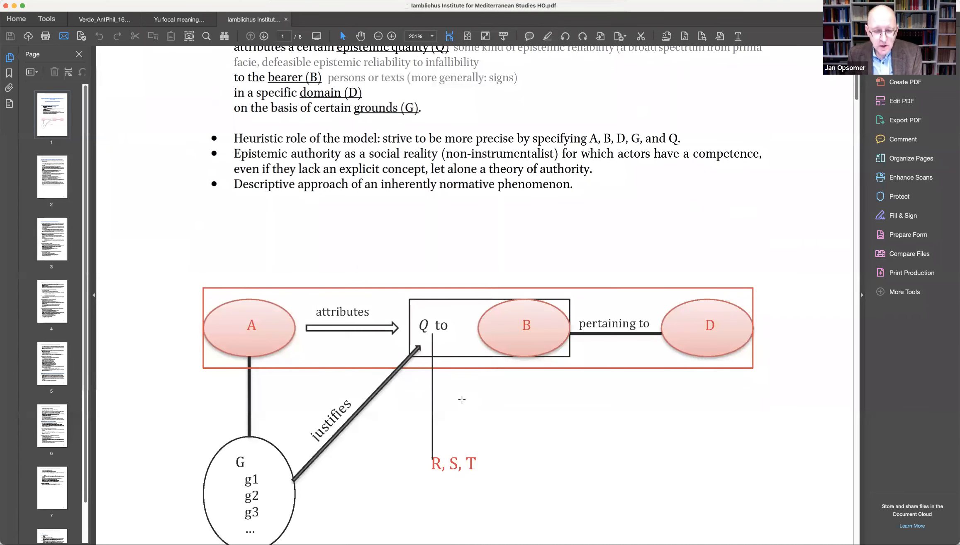
{"action": "scroll", "scroll_direction": "down", "scroll_amount": 3}
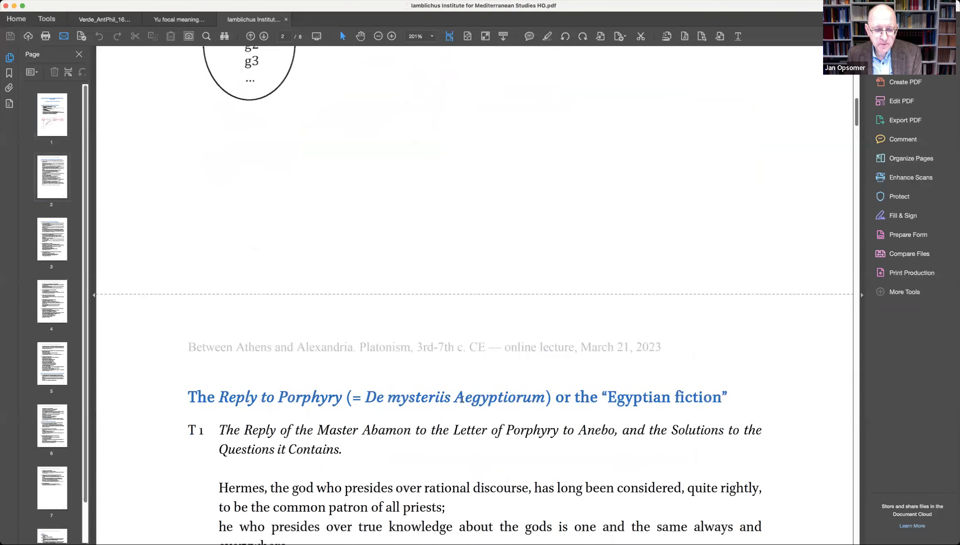
{"action": "scroll", "scroll_direction": "down", "scroll_amount": 3}
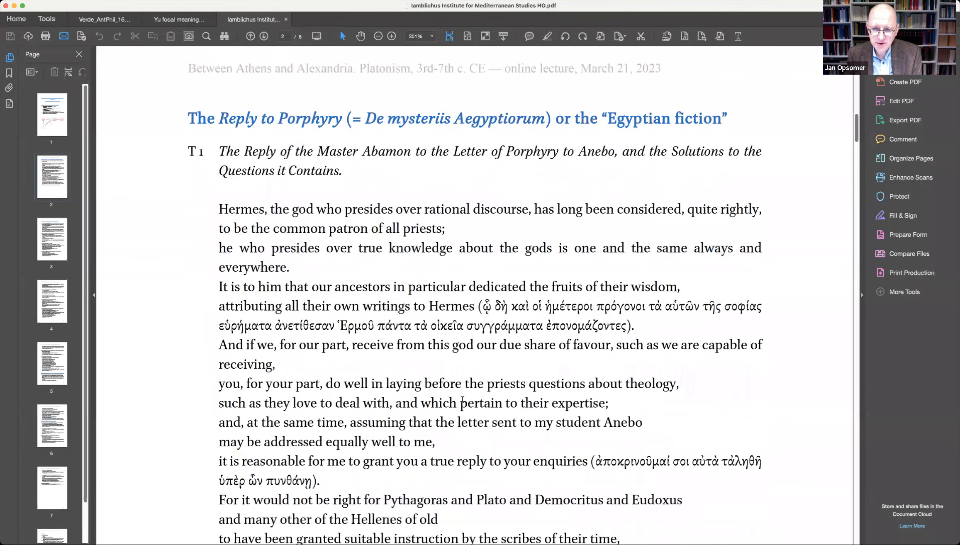
{"action": "scroll", "scroll_direction": "up", "scroll_amount": 3}
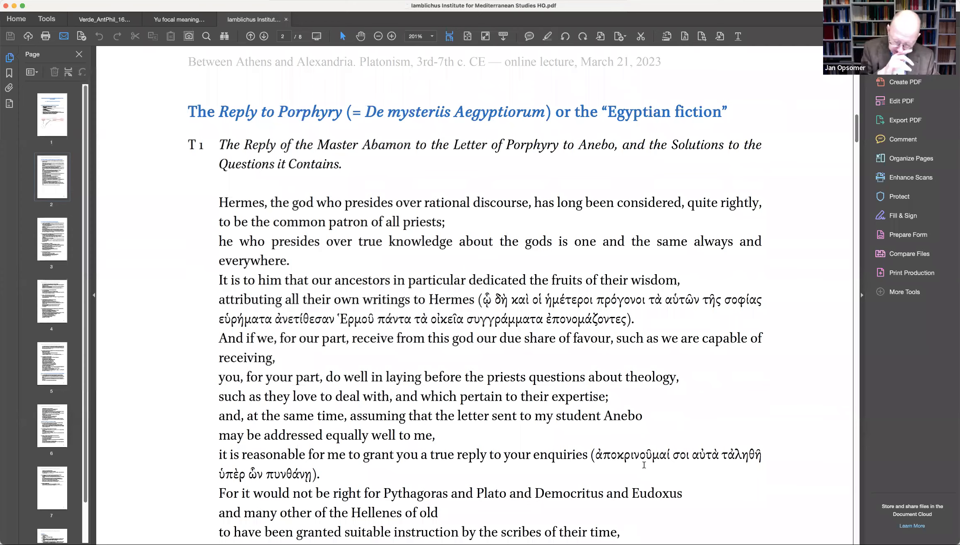
{"action": "scroll", "scroll_direction": "down", "scroll_amount": 3}
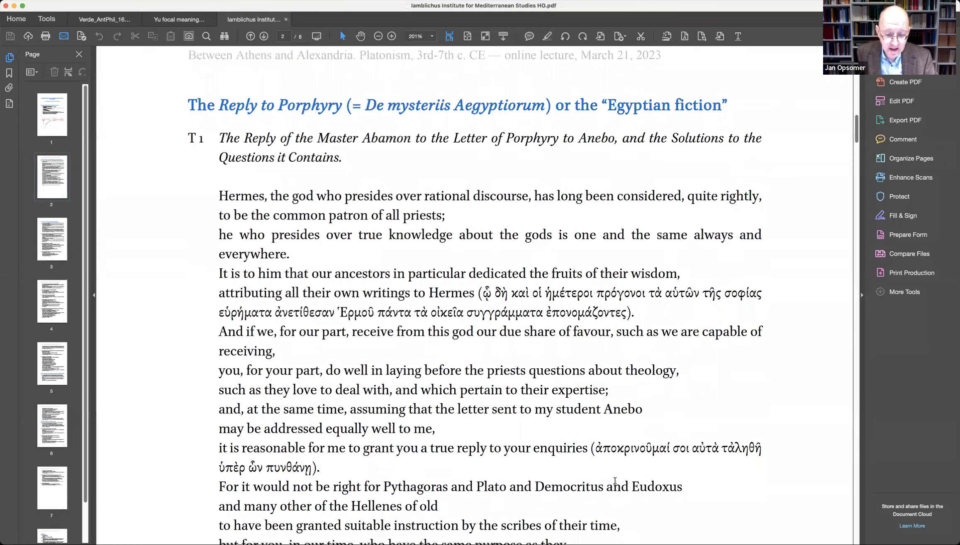
{"action": "scroll", "scroll_direction": "down", "scroll_amount": 3}
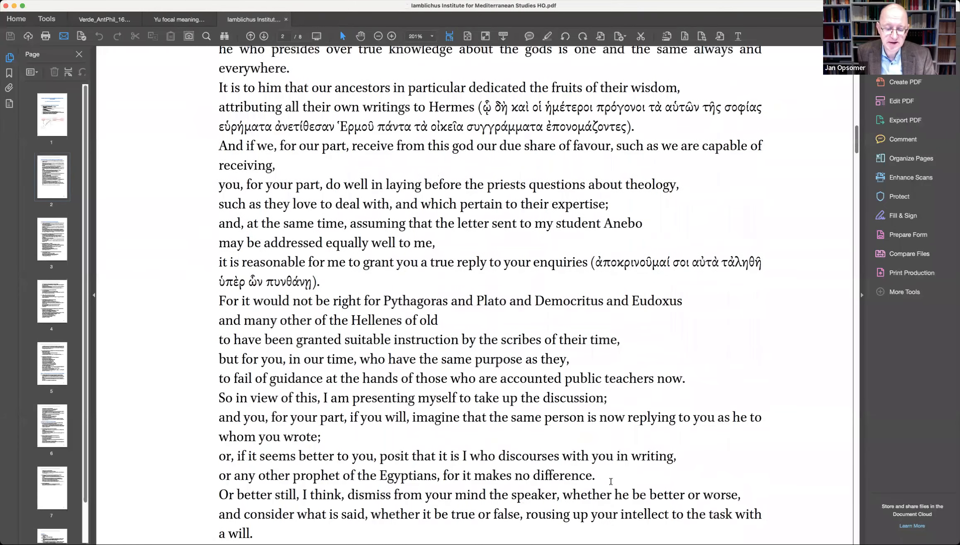
{"action": "scroll", "scroll_direction": "down", "scroll_amount": 3}
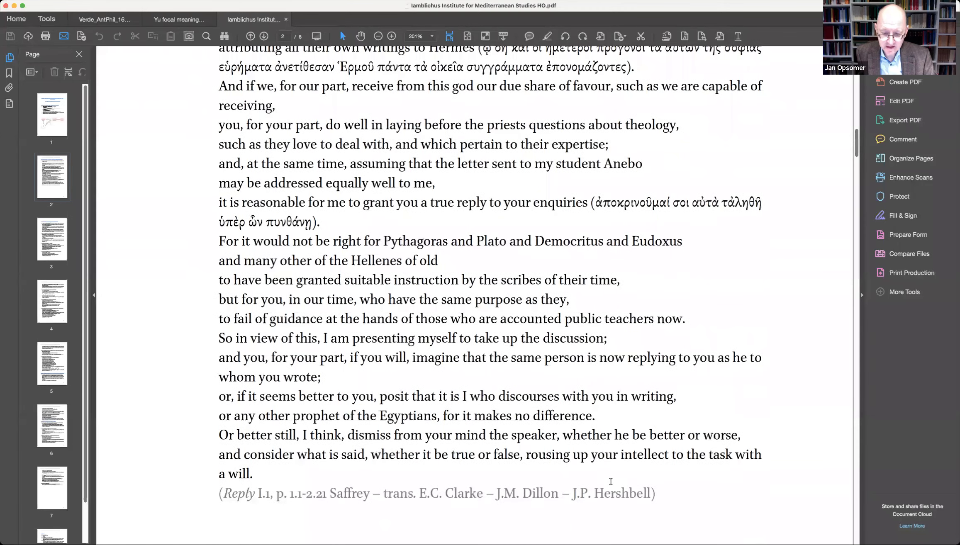
{"action": "scroll", "scroll_direction": "up", "scroll_amount": 3}
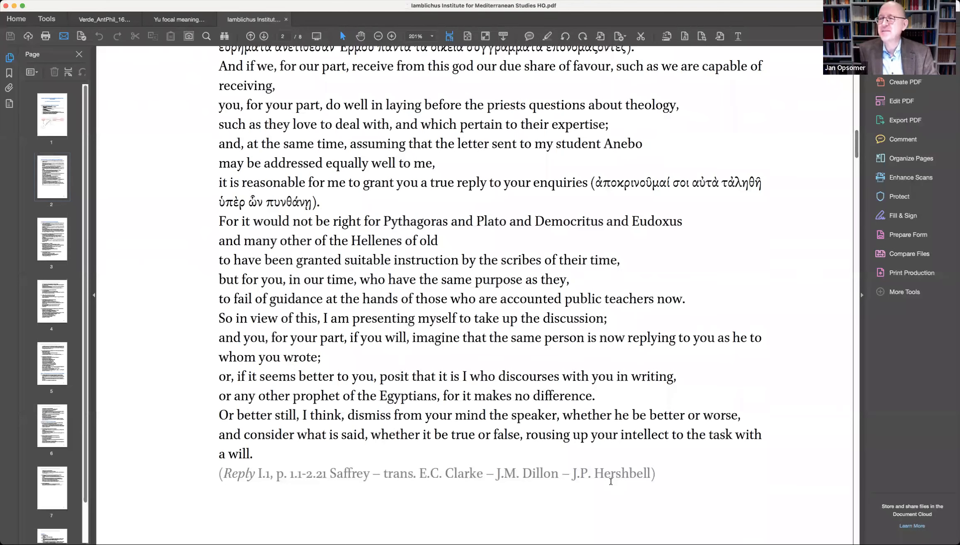
{"action": "scroll", "scroll_direction": "up", "scroll_amount": 3}
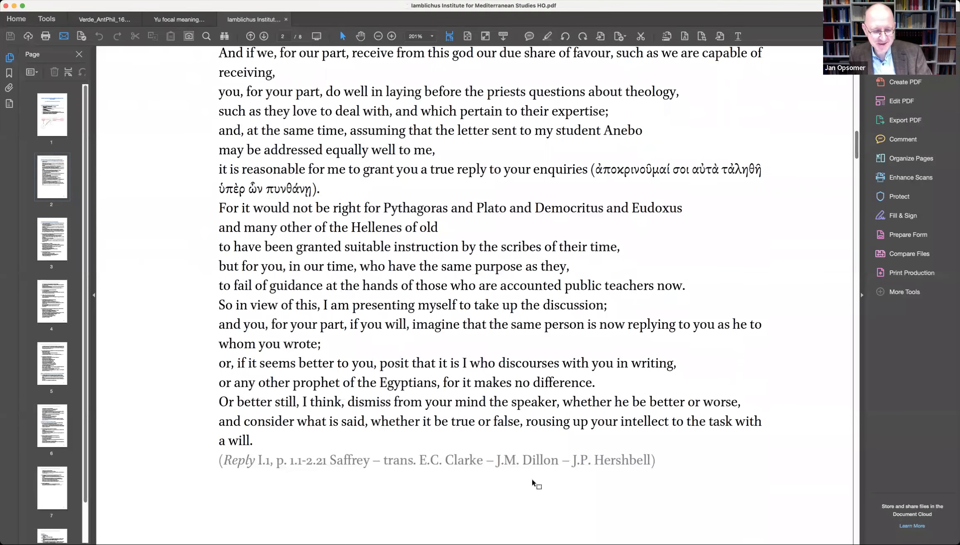
{"action": "scroll", "scroll_direction": "down", "scroll_amount": 3}
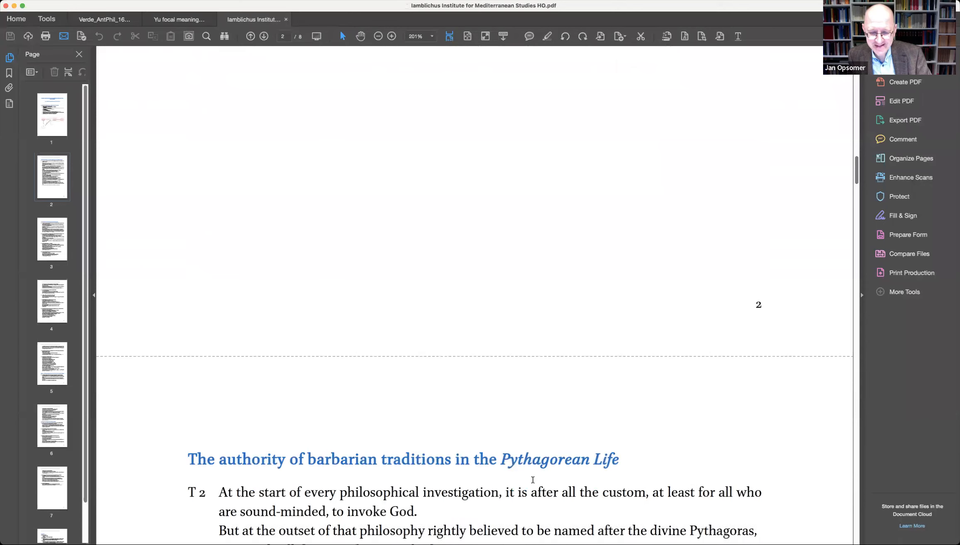
{"action": "scroll", "scroll_direction": "down", "scroll_amount": 3}
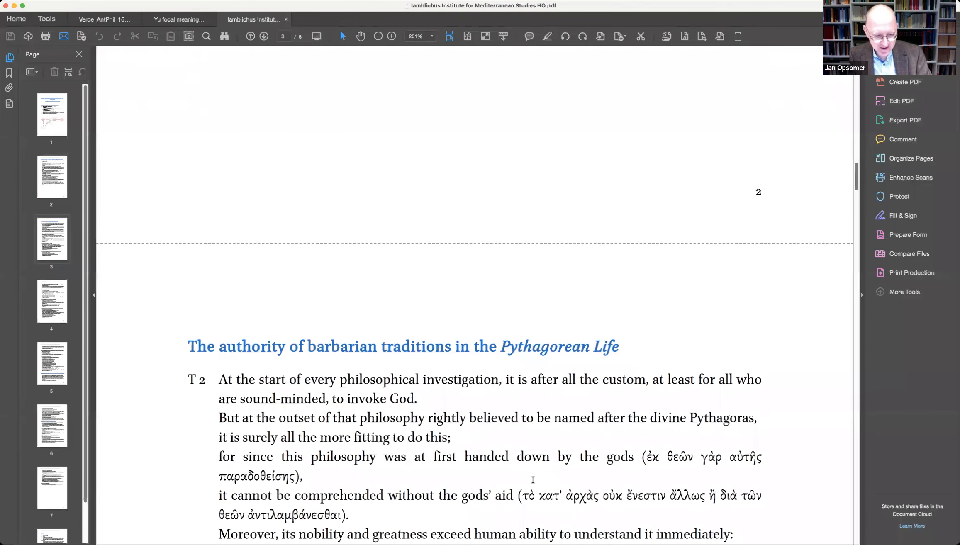
{"action": "scroll", "scroll_direction": "down", "scroll_amount": 3}
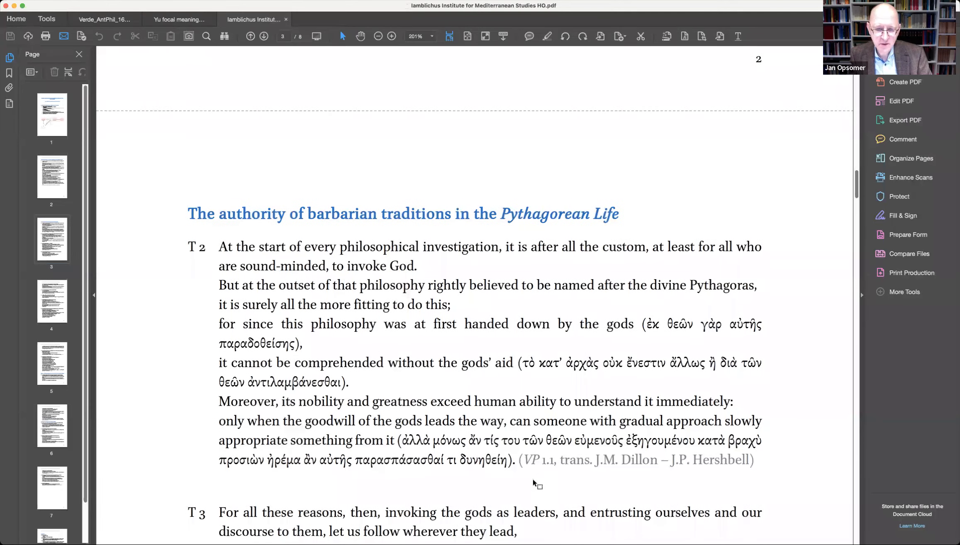
{"action": "scroll", "scroll_direction": "down", "scroll_amount": 3}
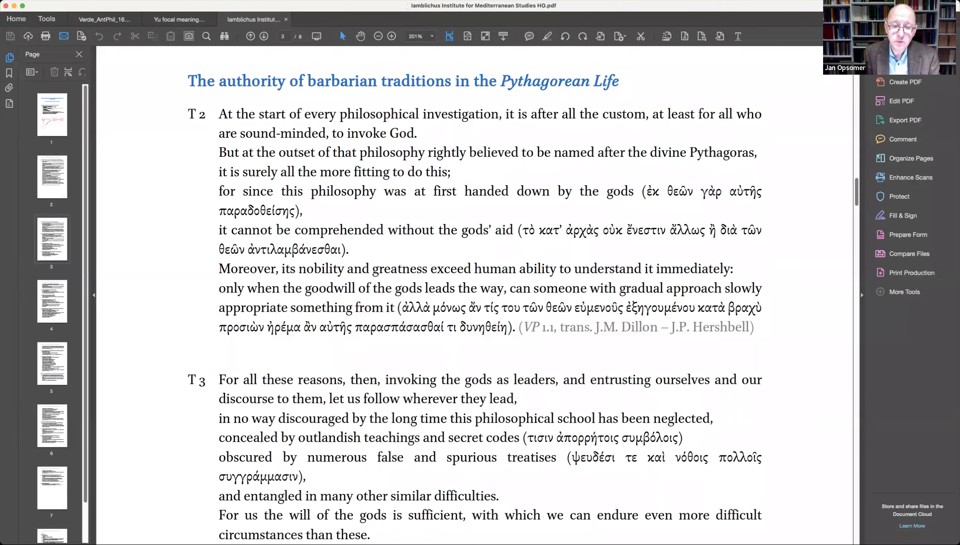
{"action": "scroll", "scroll_direction": "down", "scroll_amount": 3}
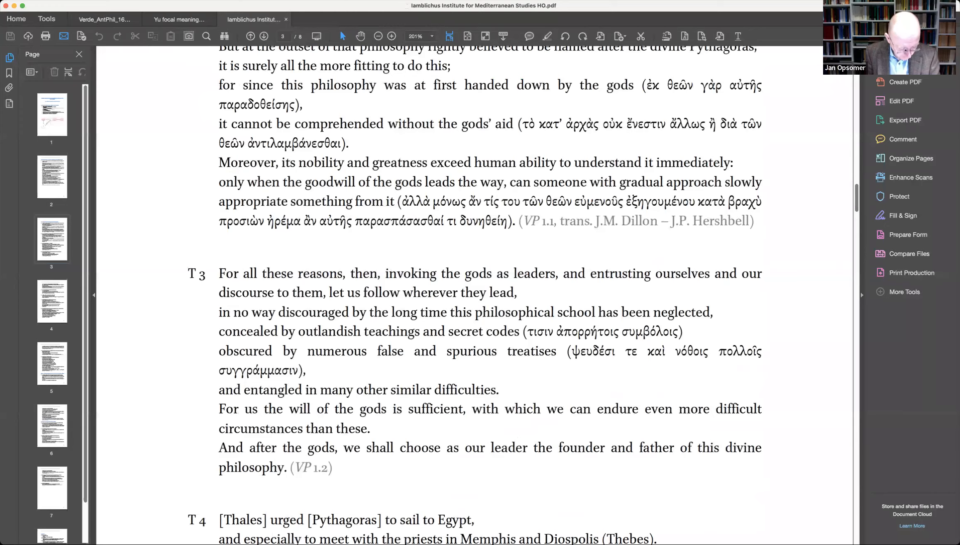
{"action": "scroll", "scroll_direction": "down", "scroll_amount": 3}
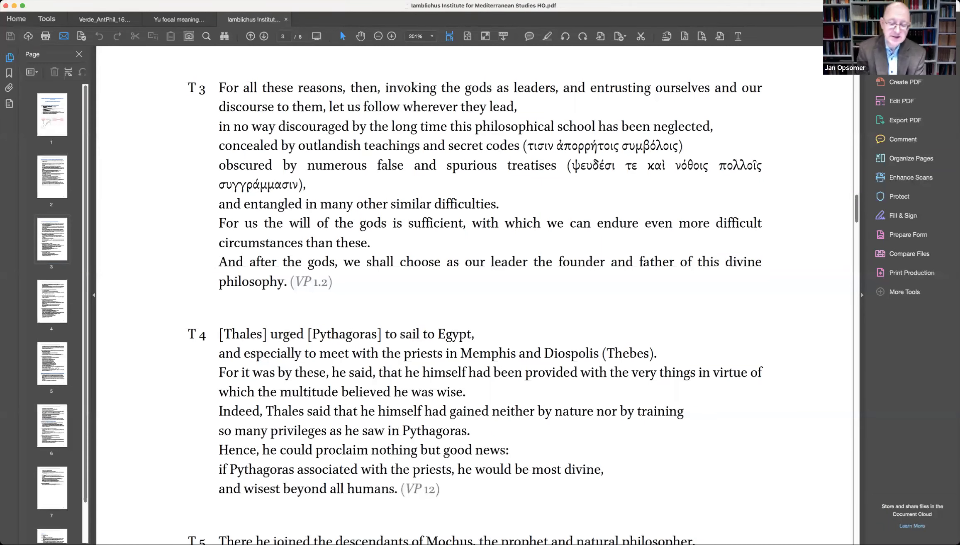
{"action": "scroll", "scroll_direction": "down", "scroll_amount": 3}
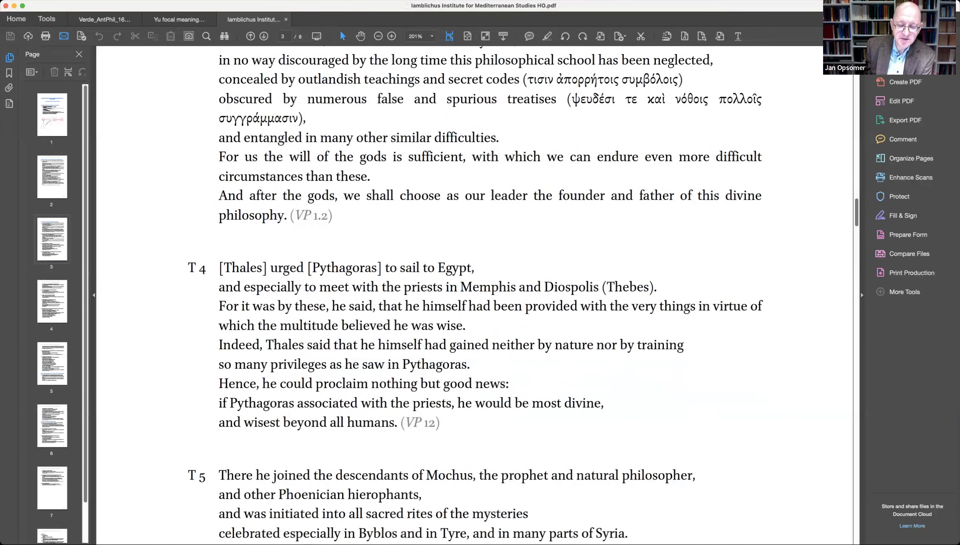
{"action": "scroll", "scroll_direction": "down", "scroll_amount": 3}
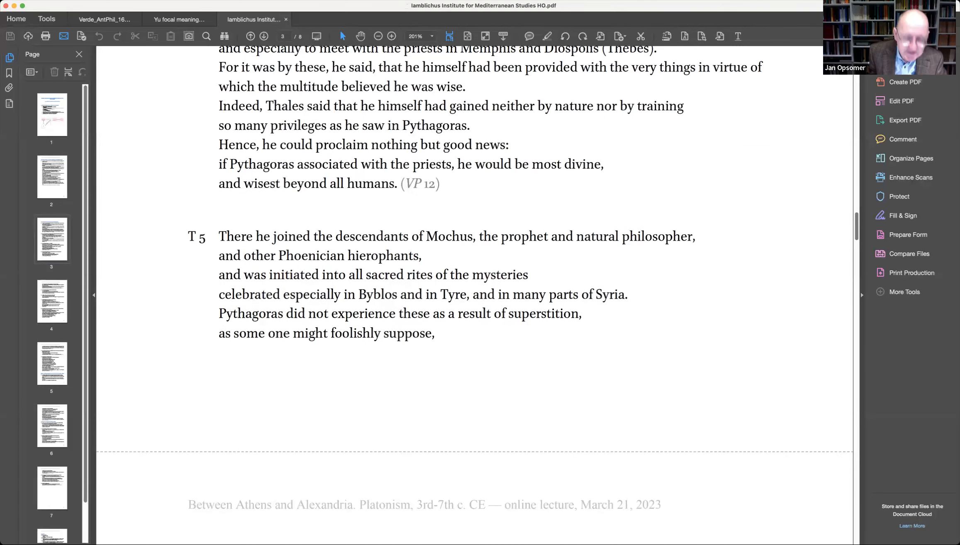
{"action": "scroll", "scroll_direction": "down", "scroll_amount": 3}
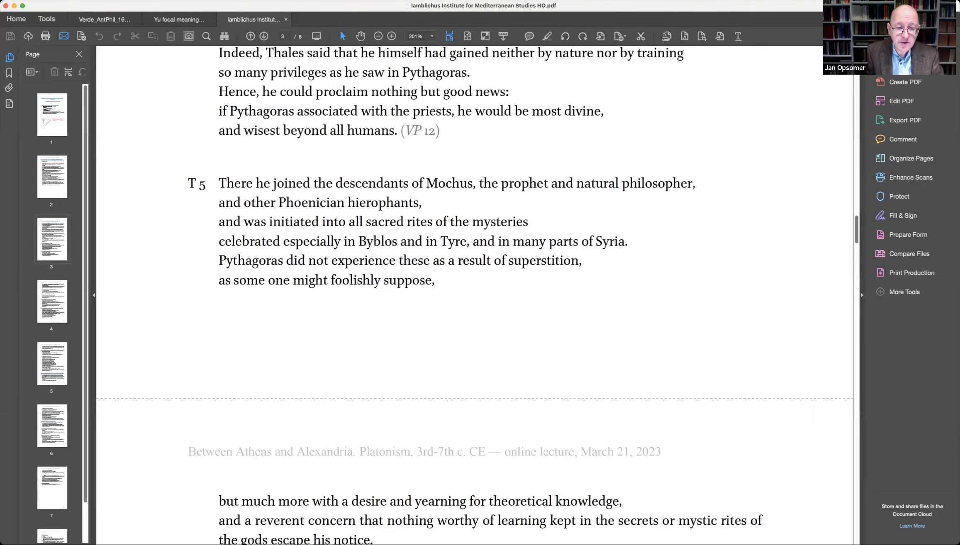
{"action": "scroll", "scroll_direction": "down", "scroll_amount": 3}
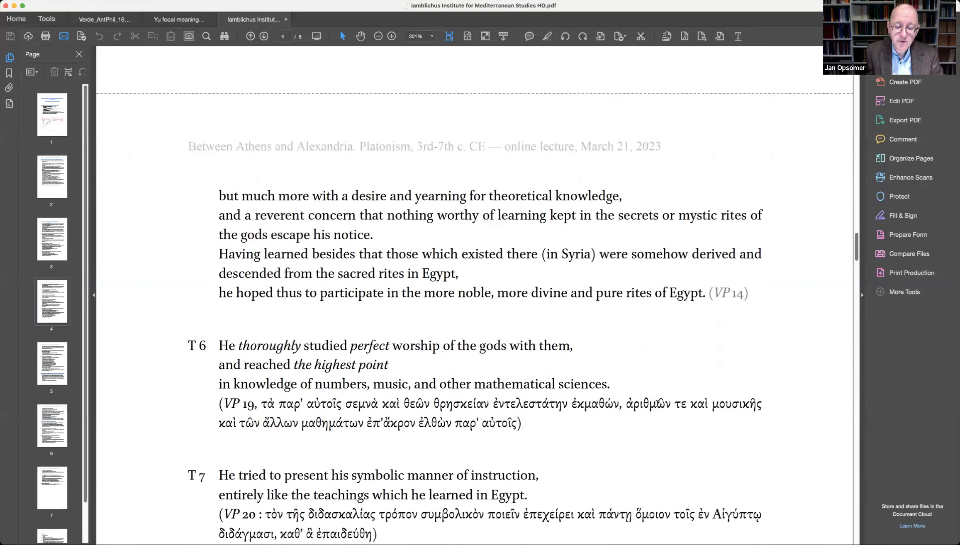
{"action": "scroll", "scroll_direction": "down", "scroll_amount": 3}
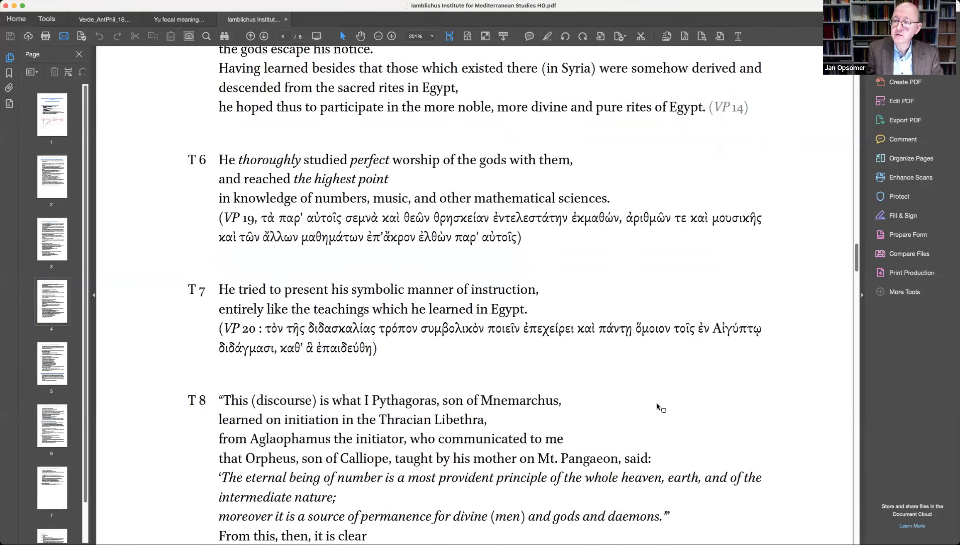
{"action": "scroll", "scroll_direction": "down", "scroll_amount": 3}
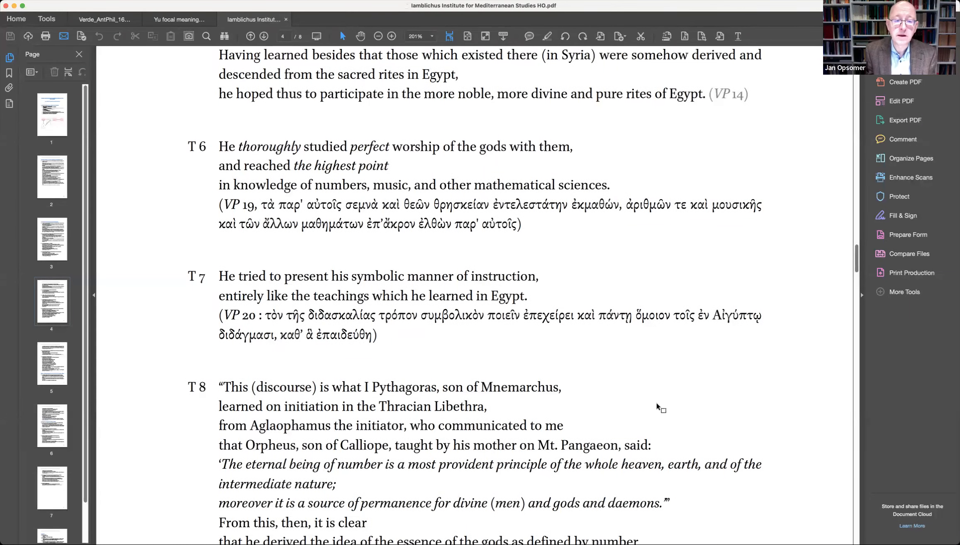
{"action": "scroll", "scroll_direction": "down", "scroll_amount": 3}
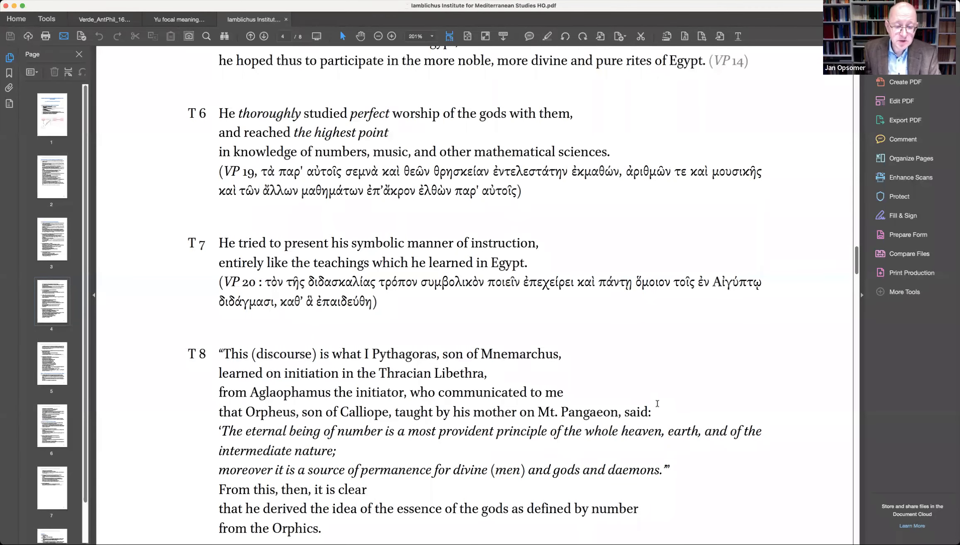
{"action": "scroll", "scroll_direction": "down", "scroll_amount": 3}
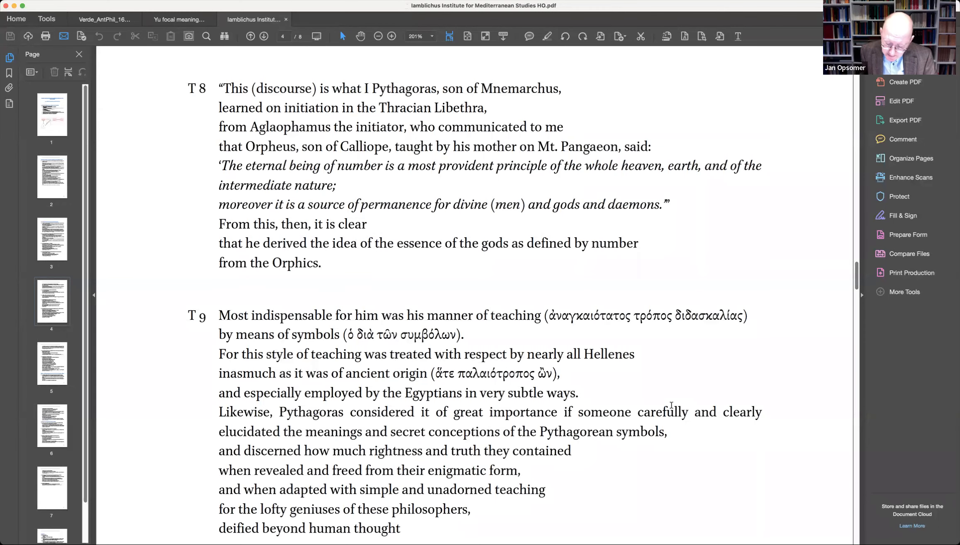
{"action": "mouse_move", "coordinate": [748, 381]}
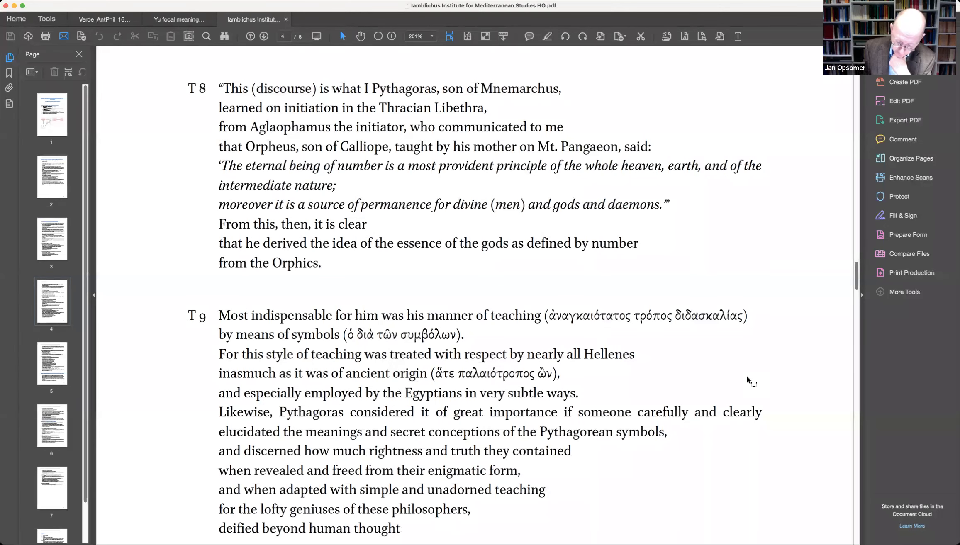
{"action": "scroll", "scroll_direction": "down", "scroll_amount": 3}
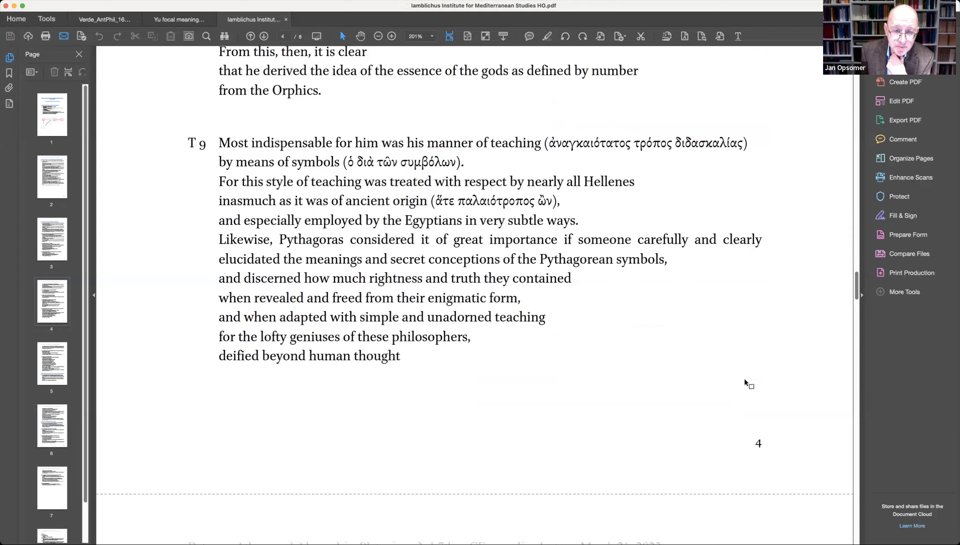
{"action": "scroll", "scroll_direction": "down", "scroll_amount": 3}
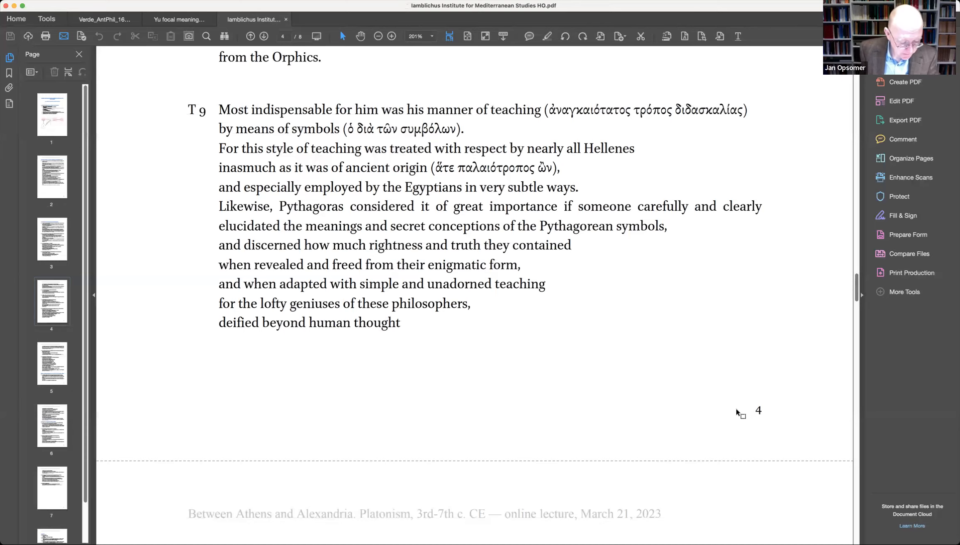
{"action": "scroll", "scroll_direction": "down", "scroll_amount": 3}
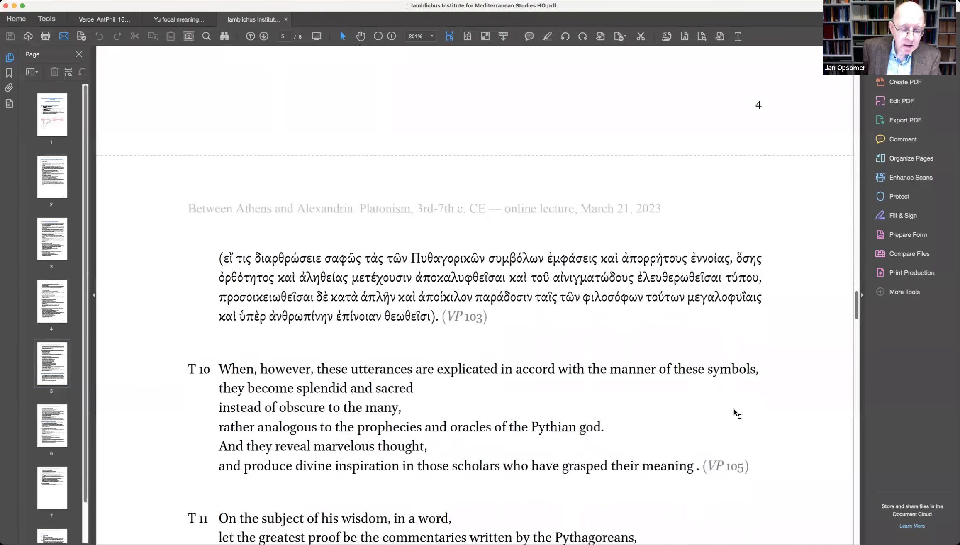
{"action": "scroll", "scroll_direction": "up", "scroll_amount": 3}
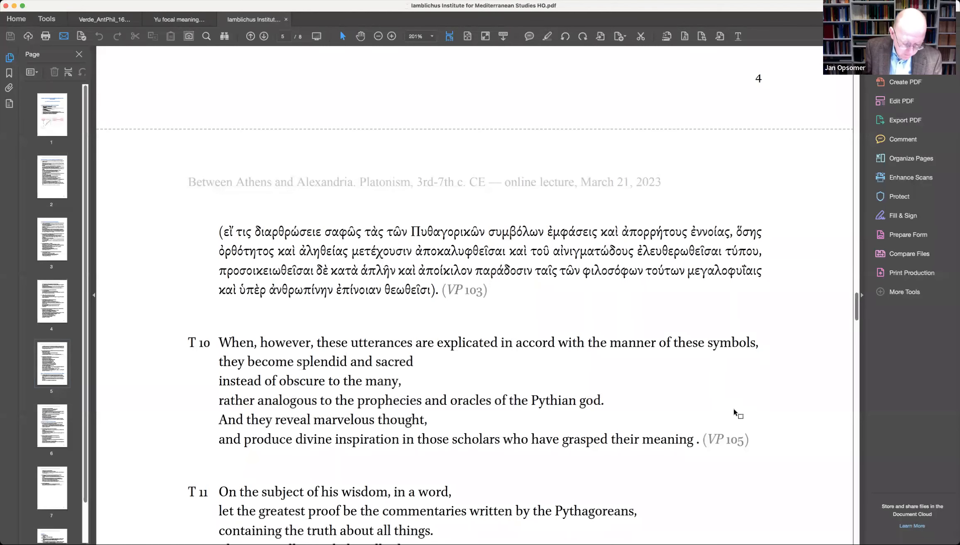
{"action": "scroll", "scroll_direction": "down", "scroll_amount": 3}
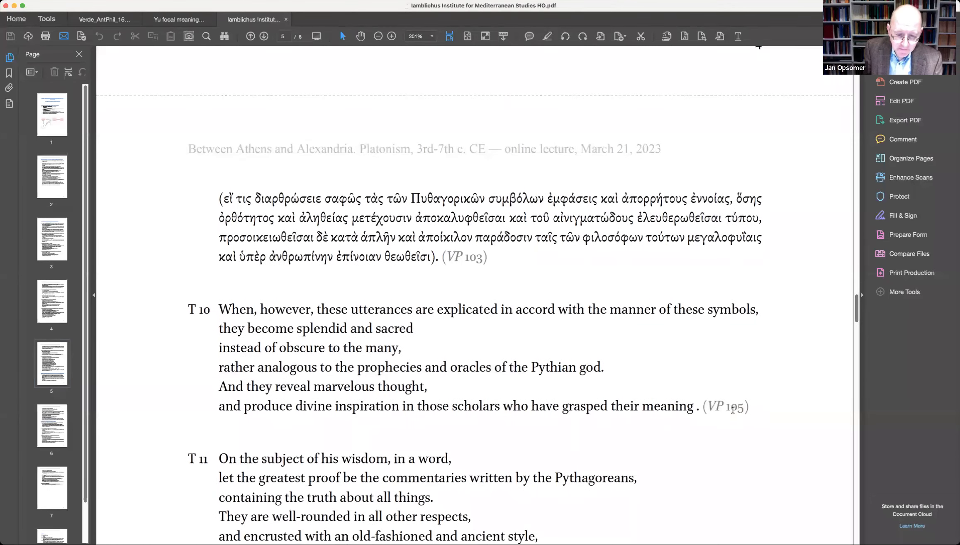
{"action": "scroll", "scroll_direction": "down", "scroll_amount": 3}
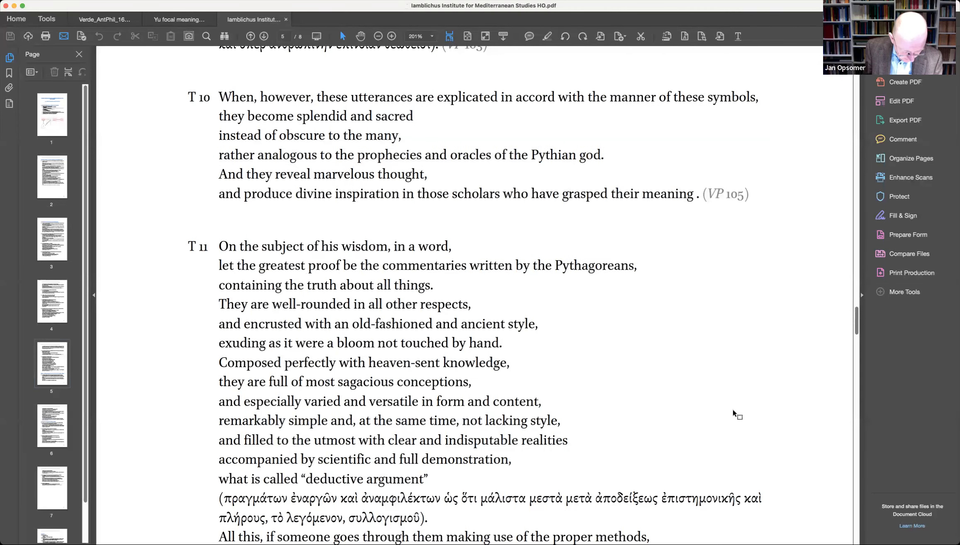
{"action": "scroll", "scroll_direction": "up", "scroll_amount": 3}
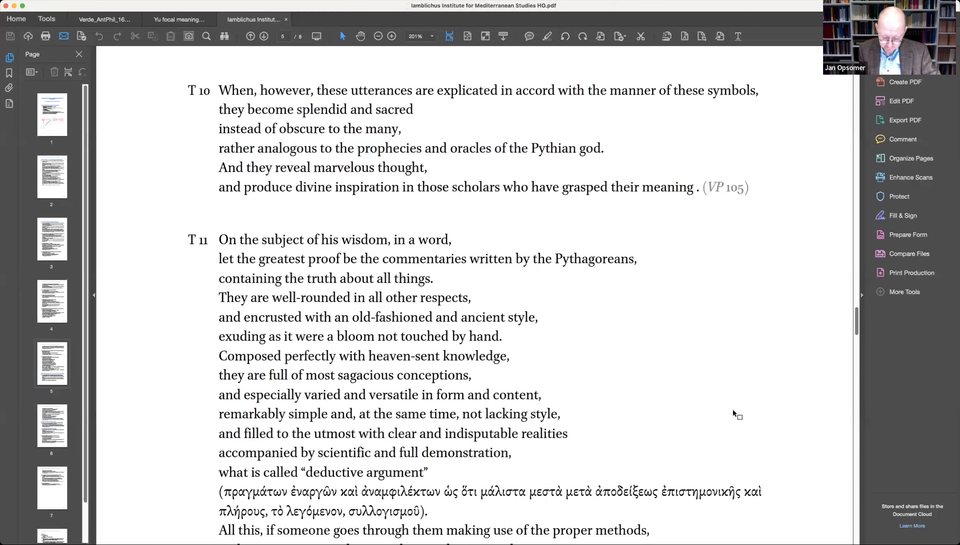
{"action": "mouse_move", "coordinate": [710, 420]}
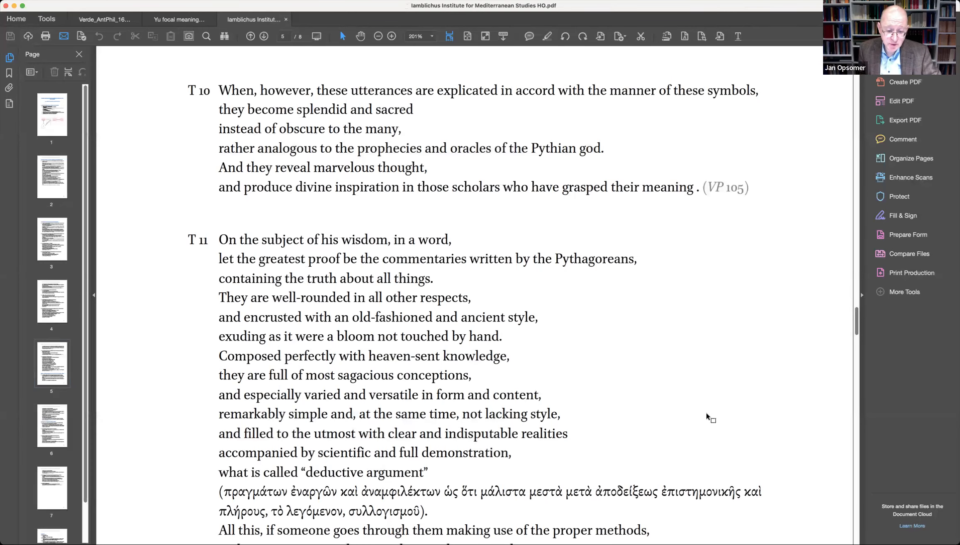
{"action": "scroll", "scroll_direction": "down", "scroll_amount": 3}
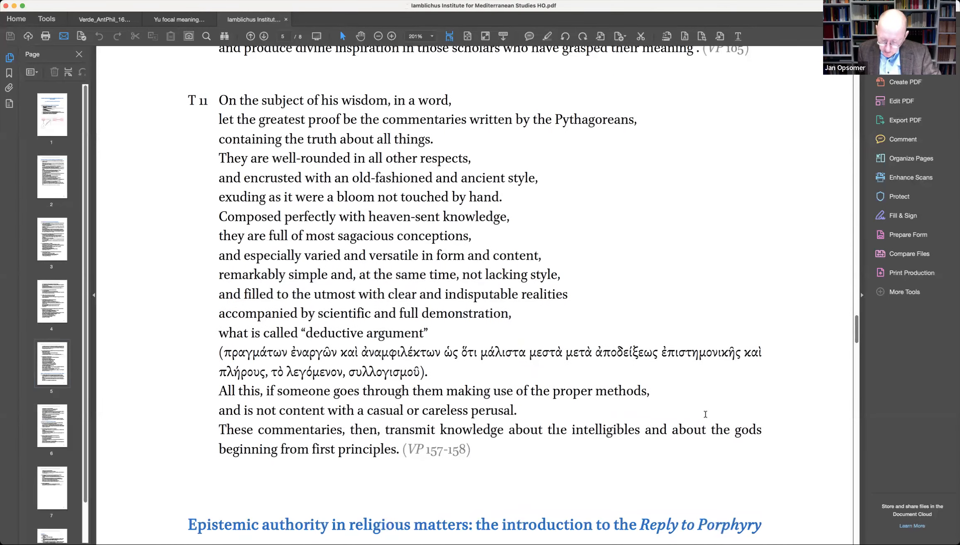
{"action": "scroll", "scroll_direction": "up", "scroll_amount": 3}
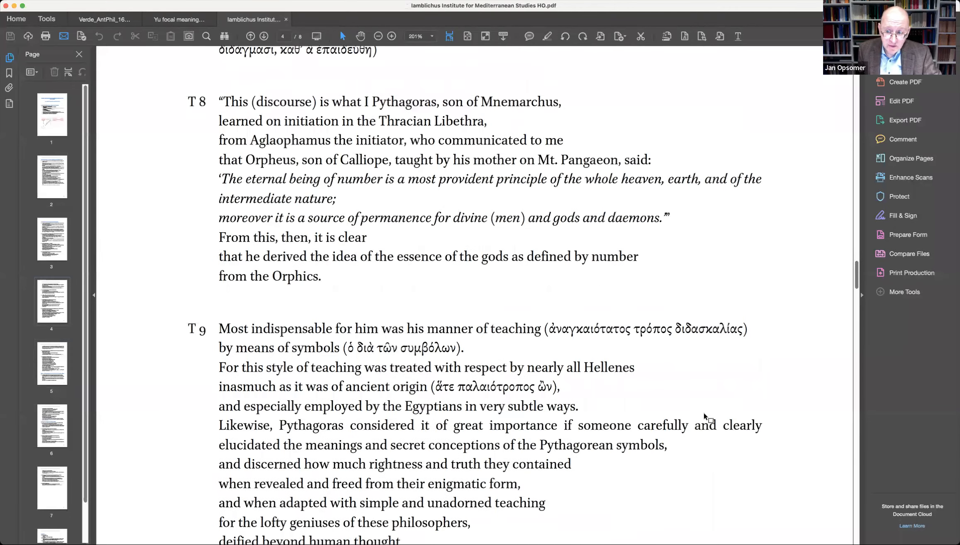
{"action": "scroll", "scroll_direction": "up", "scroll_amount": 3}
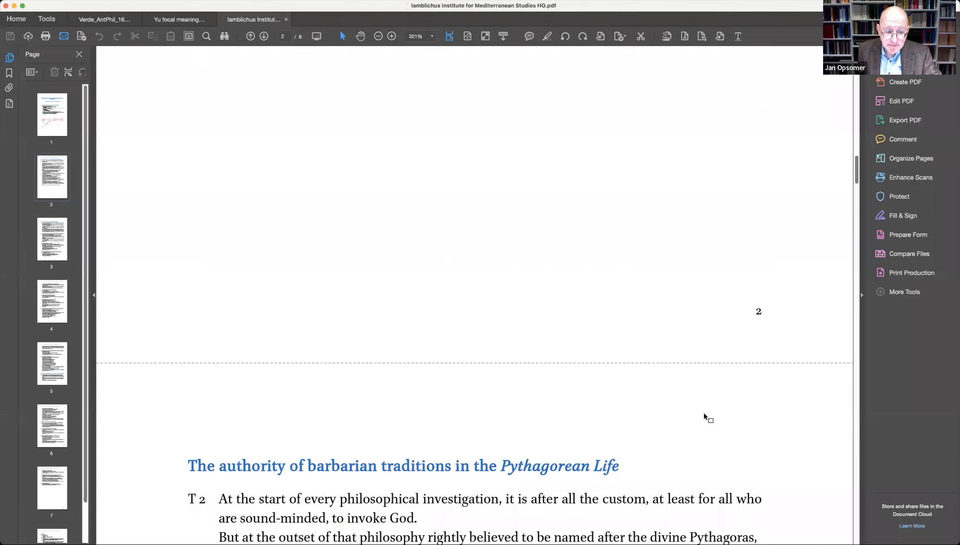
{"action": "scroll", "scroll_direction": "up", "scroll_amount": 3}
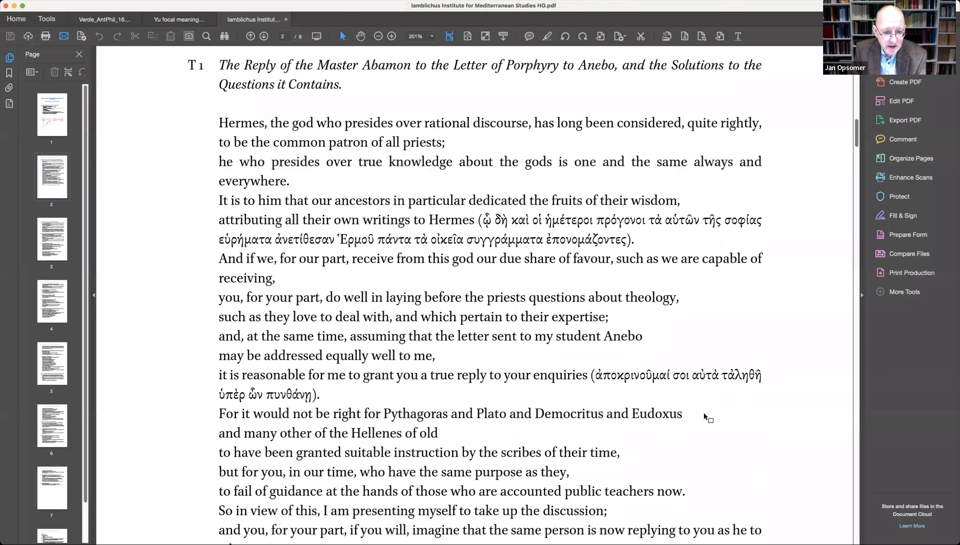
{"action": "mouse_move", "coordinate": [302, 368]}
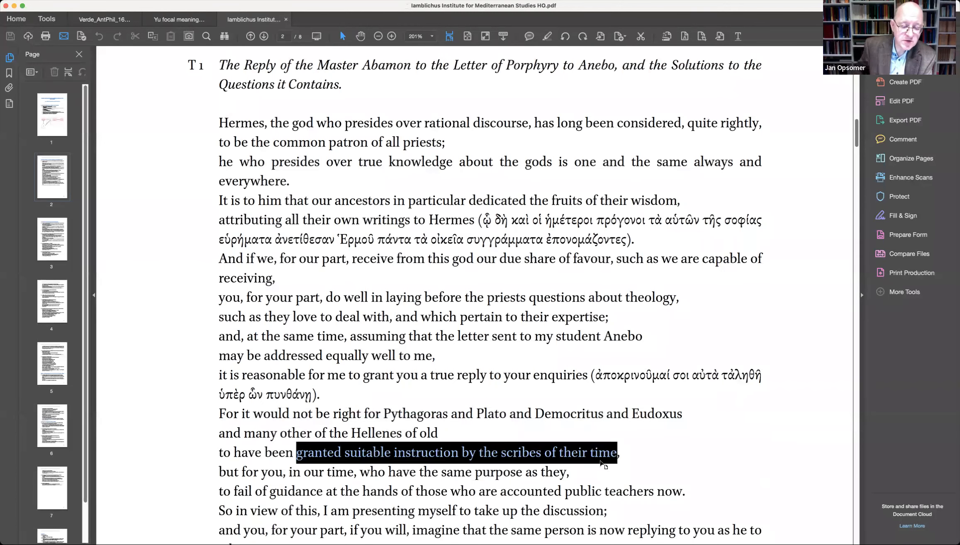
{"action": "mouse_move", "coordinate": [538, 452]}
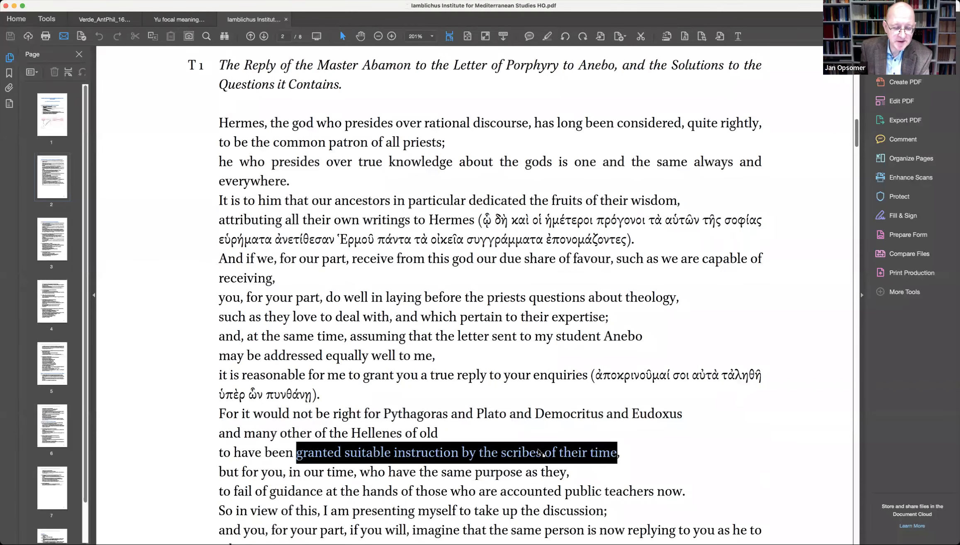
{"action": "scroll", "scroll_direction": "down", "scroll_amount": 3}
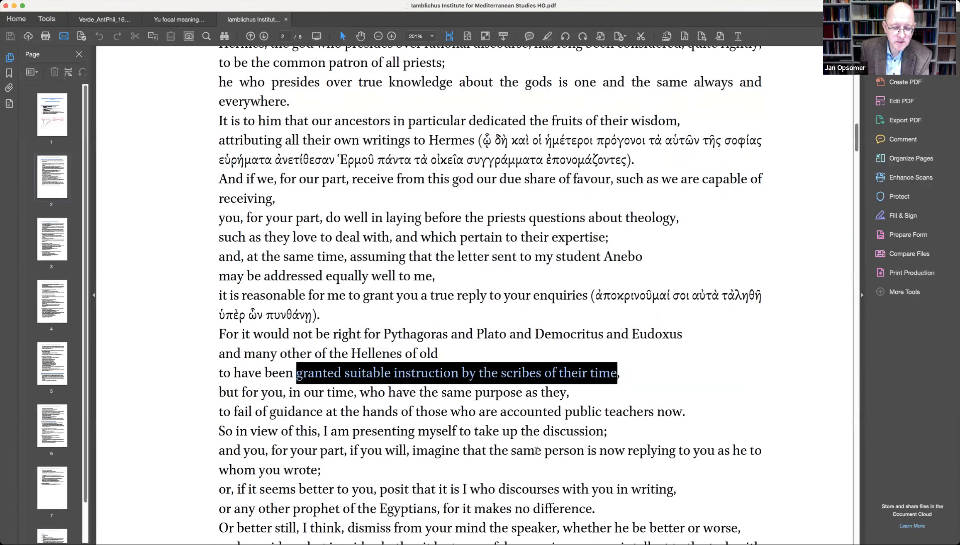
{"action": "scroll", "scroll_direction": "down", "scroll_amount": 3}
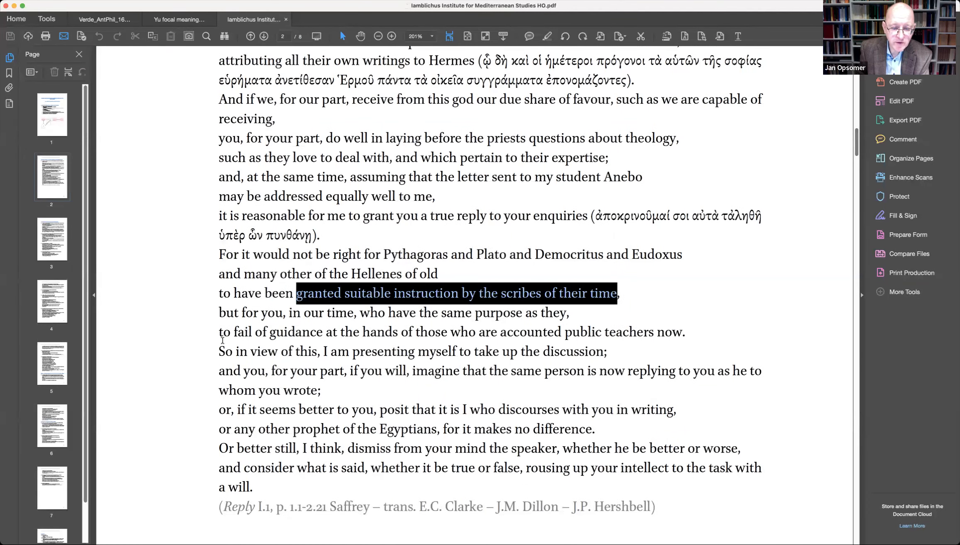
{"action": "mouse_move", "coordinate": [212, 323]}
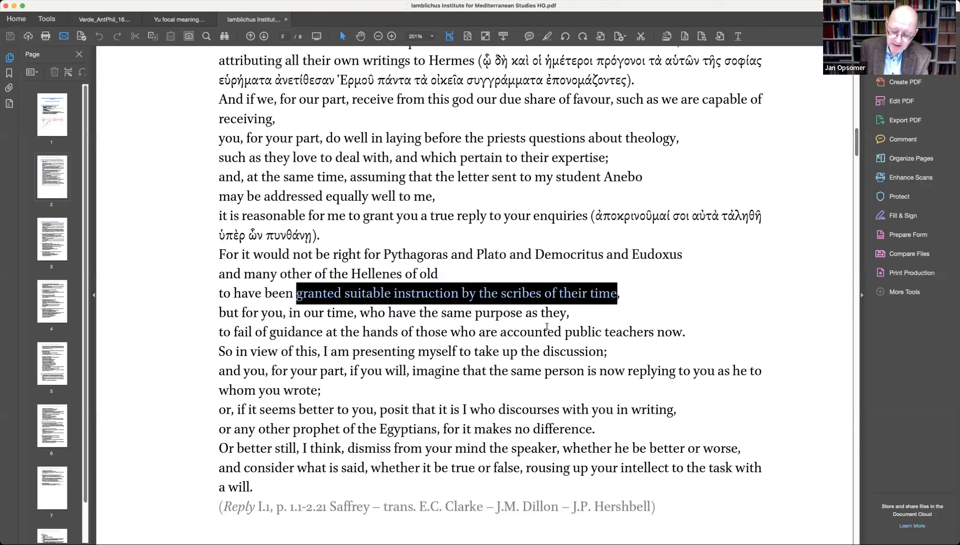
{"action": "scroll", "scroll_direction": "up", "scroll_amount": 3}
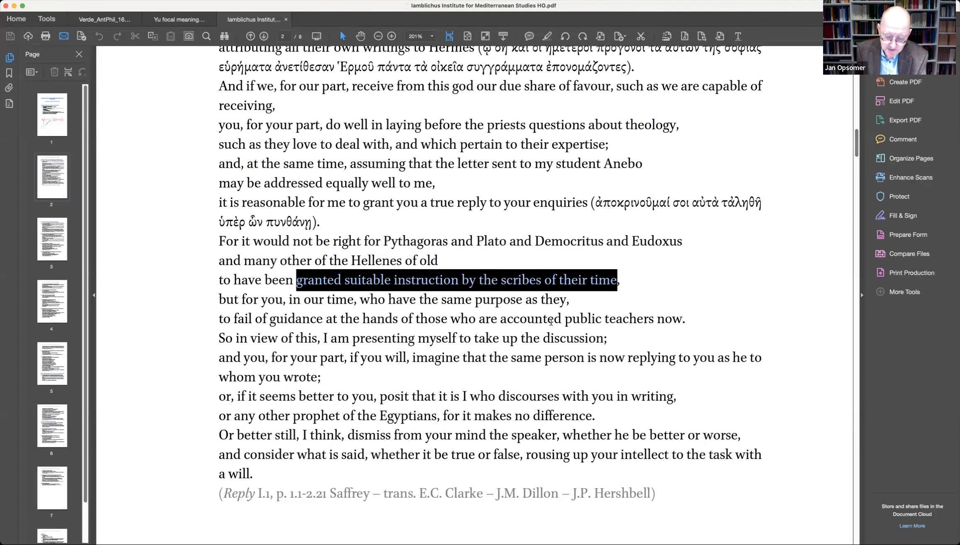
{"action": "scroll", "scroll_direction": "down", "scroll_amount": 3}
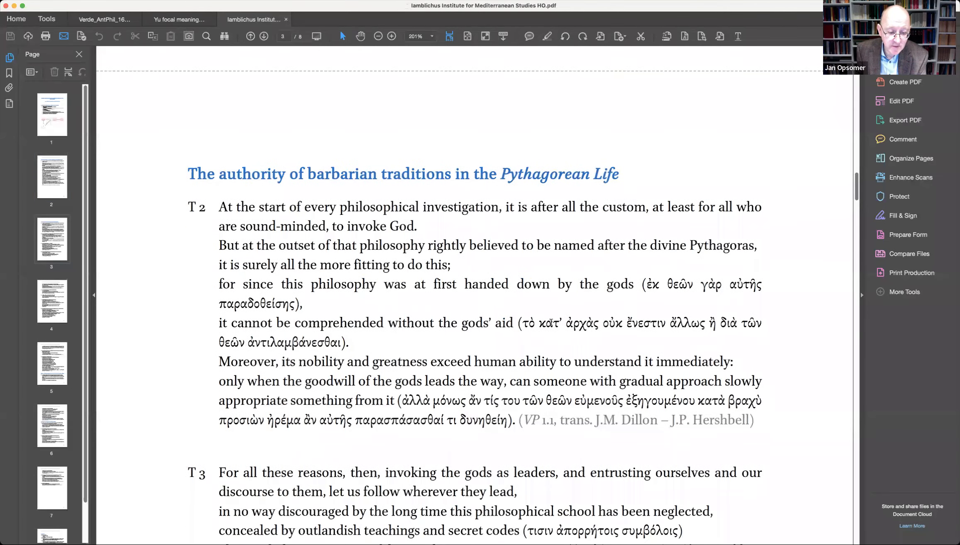
{"action": "scroll", "scroll_direction": "down", "scroll_amount": 3}
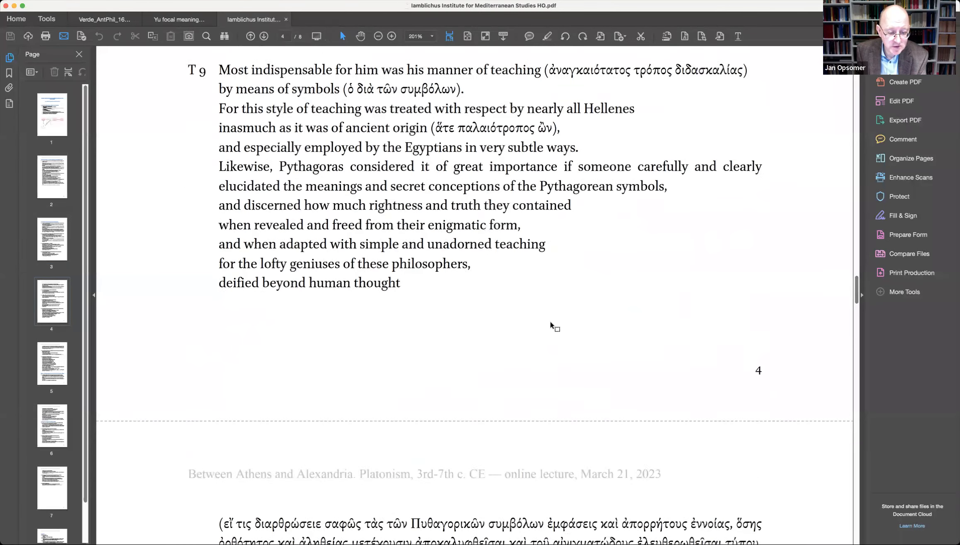
{"action": "scroll", "scroll_direction": "down", "scroll_amount": 3}
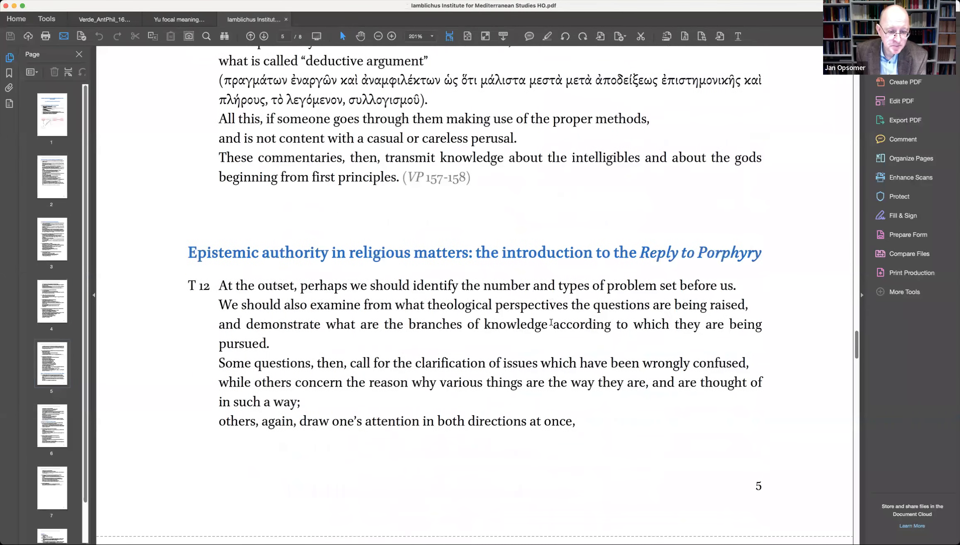
{"action": "scroll", "scroll_direction": "down", "scroll_amount": 3}
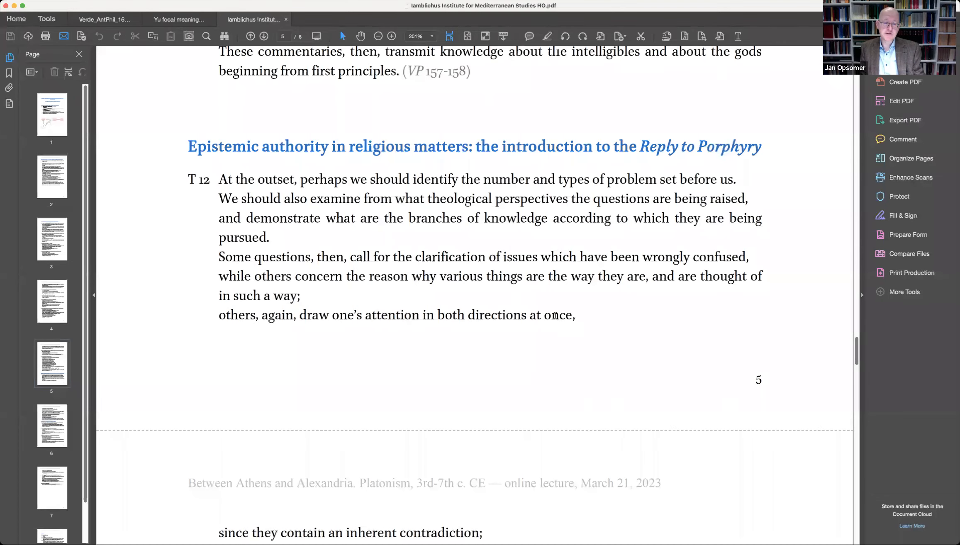
{"action": "scroll", "scroll_direction": "down", "scroll_amount": 3}
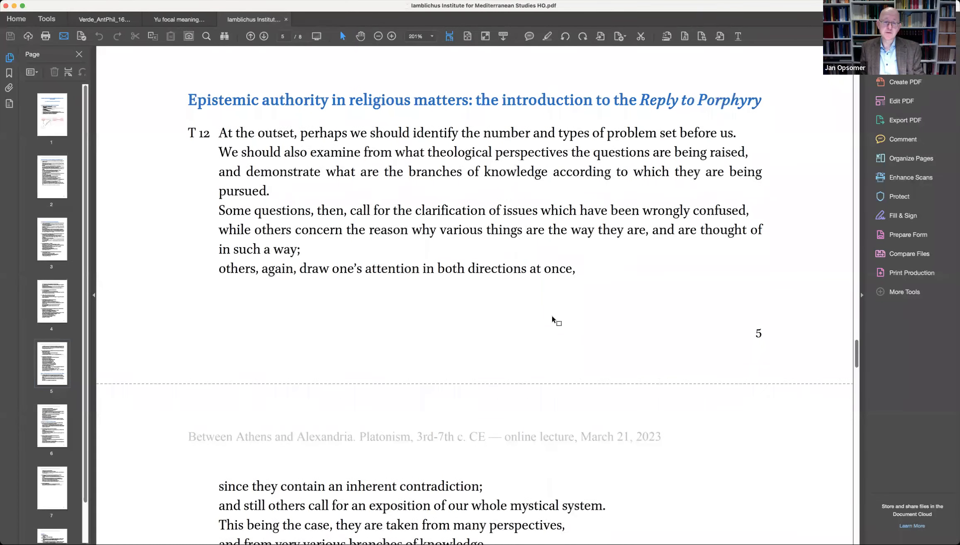
{"action": "scroll", "scroll_direction": "down", "scroll_amount": 3}
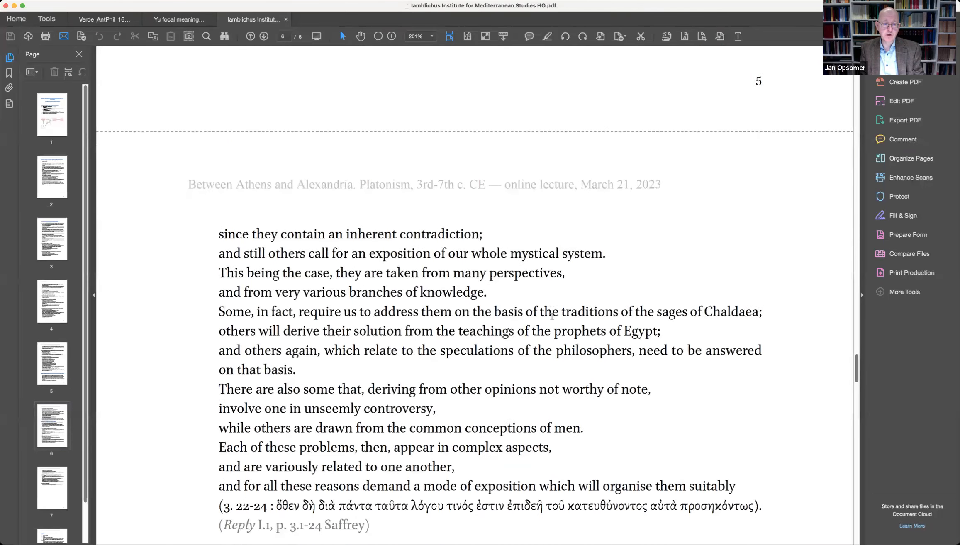
{"action": "scroll", "scroll_direction": "down", "scroll_amount": 3}
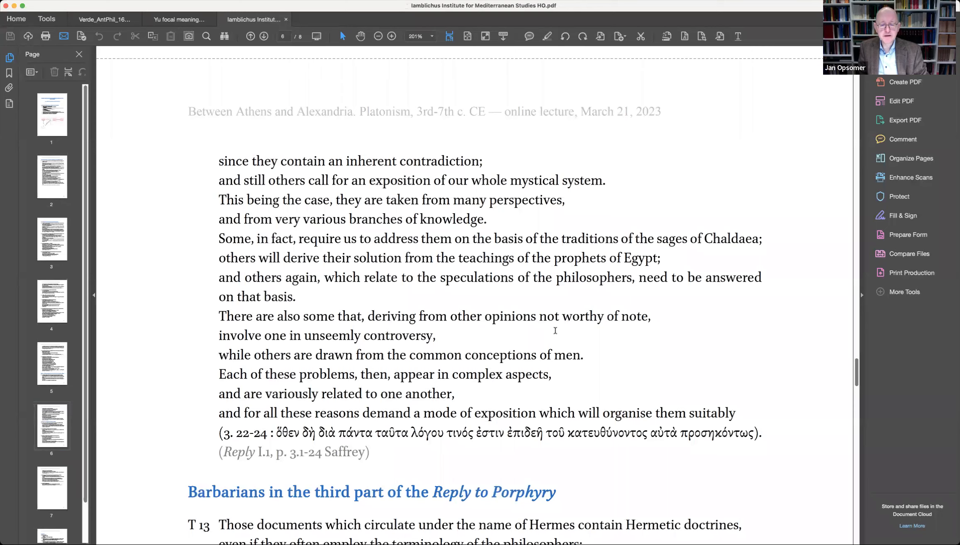
{"action": "mouse_move", "coordinate": [554, 346]}
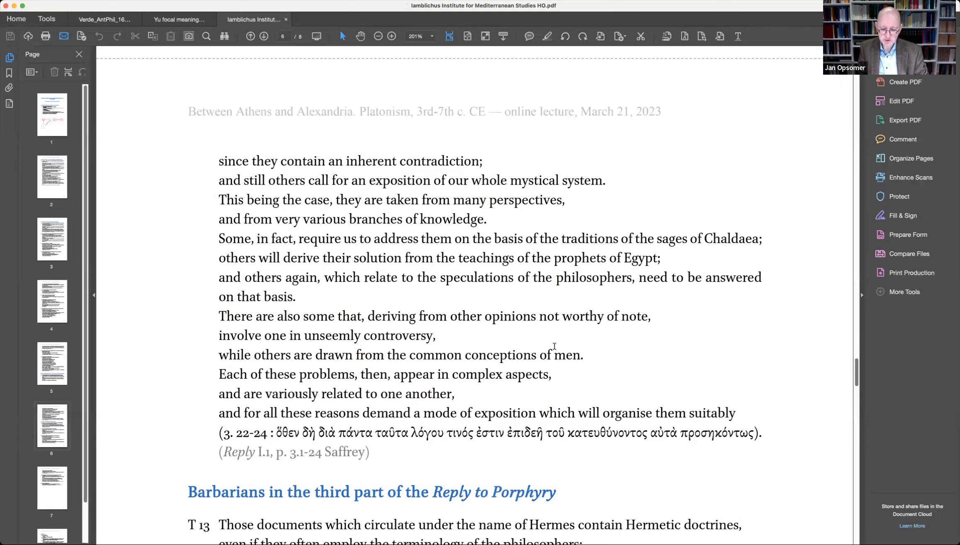
{"action": "mouse_move", "coordinate": [594, 369]}
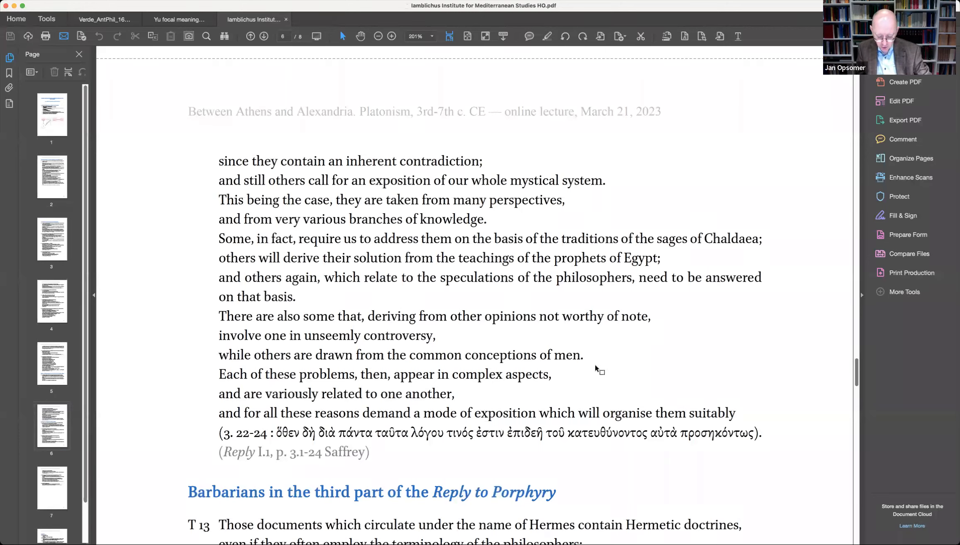
{"action": "mouse_move", "coordinate": [933, 416]}
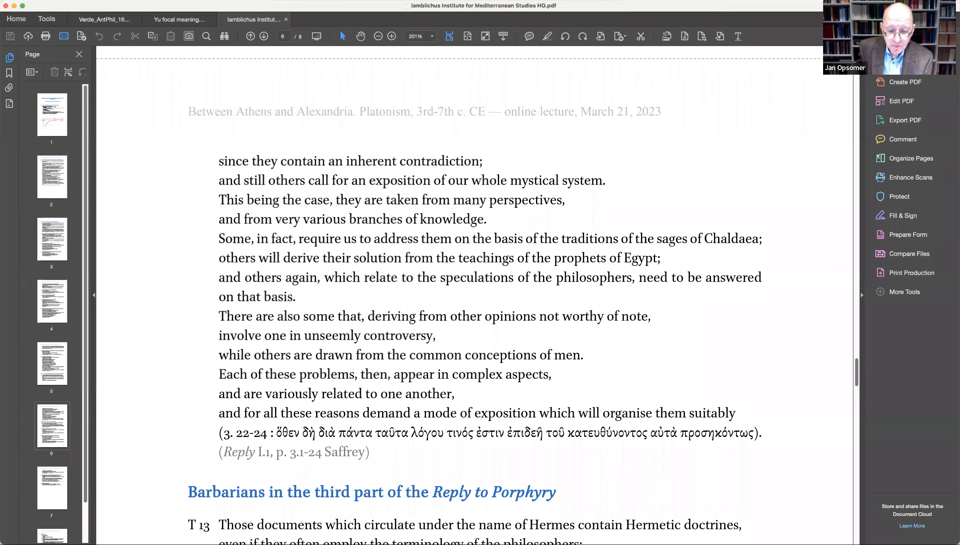
{"action": "scroll", "scroll_direction": "down", "scroll_amount": 3}
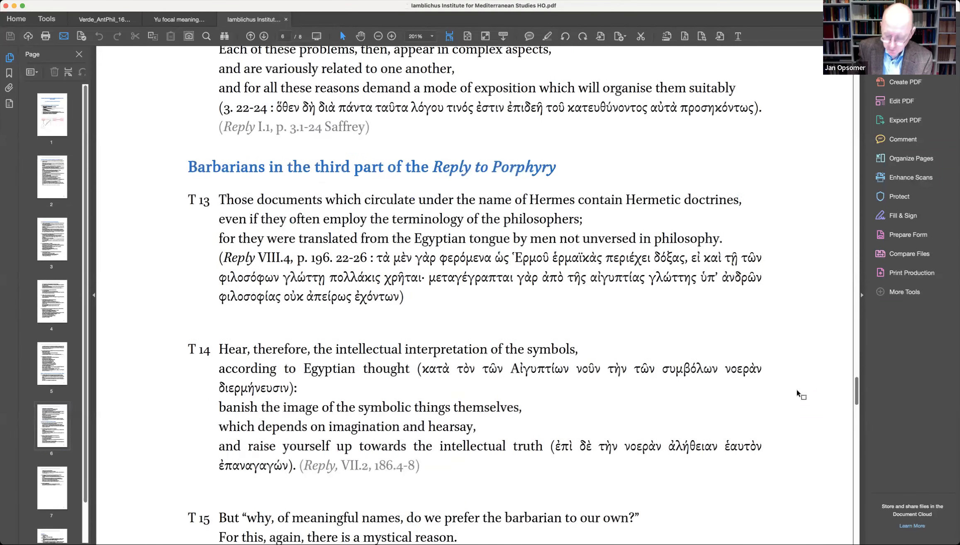
{"action": "scroll", "scroll_direction": "up", "scroll_amount": 3}
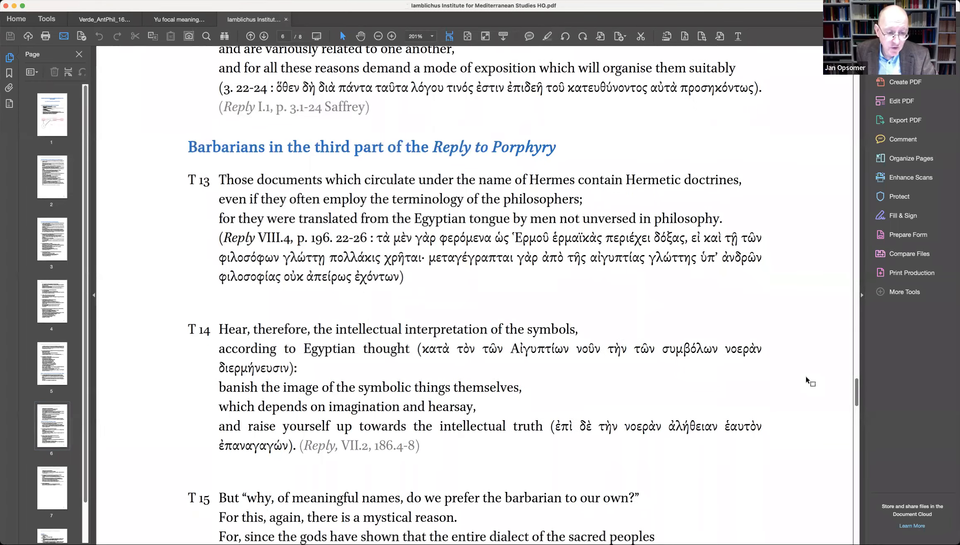
{"action": "scroll", "scroll_direction": "down", "scroll_amount": 3}
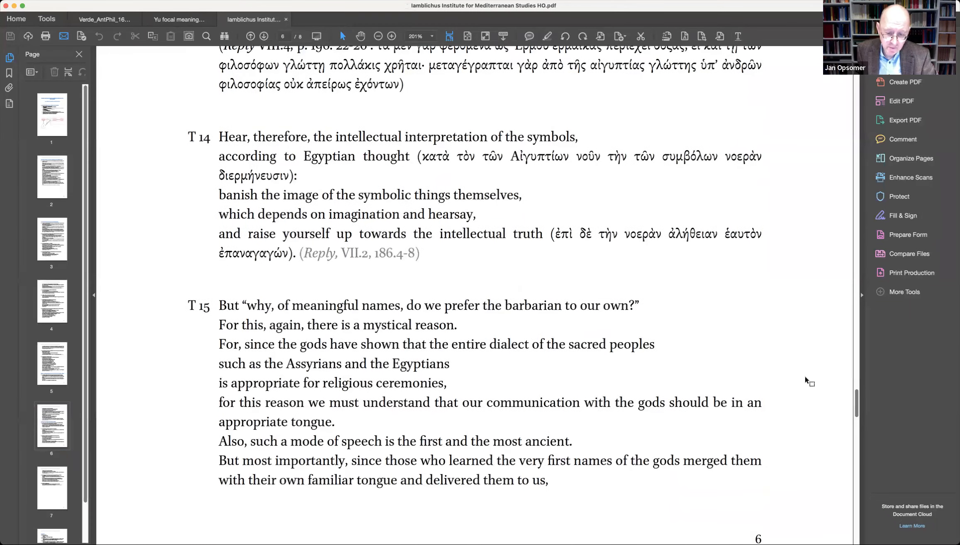
{"action": "scroll", "scroll_direction": "up", "scroll_amount": 3}
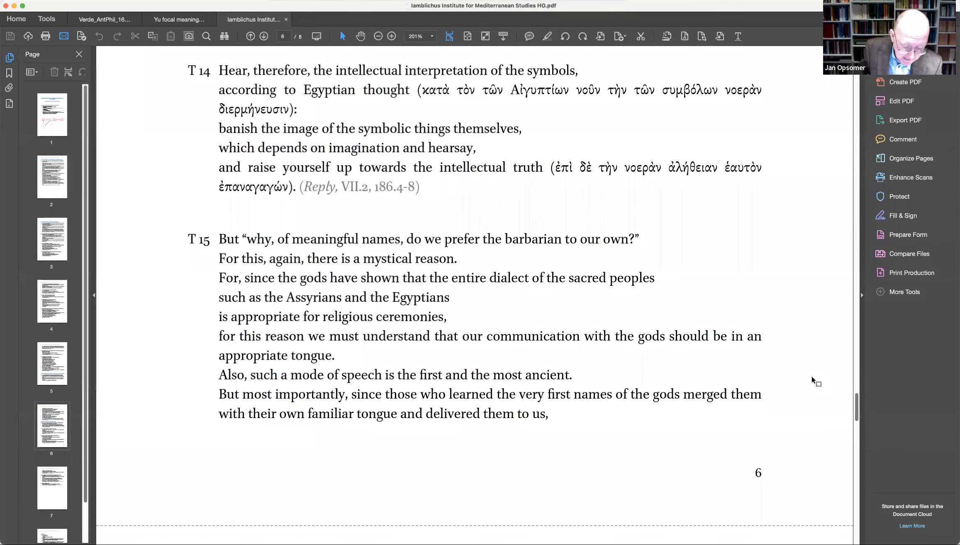
{"action": "scroll", "scroll_direction": "down", "scroll_amount": 3}
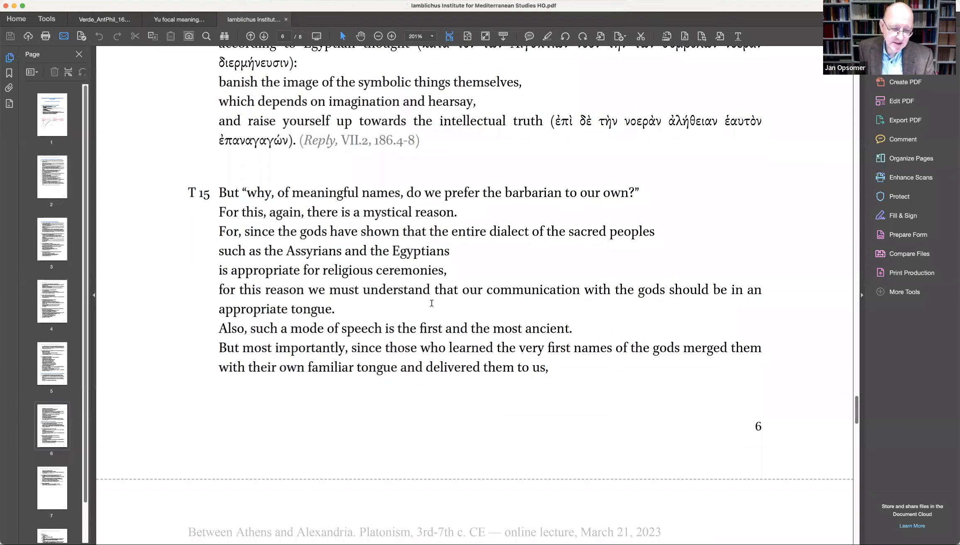
{"action": "scroll", "scroll_direction": "down", "scroll_amount": 3}
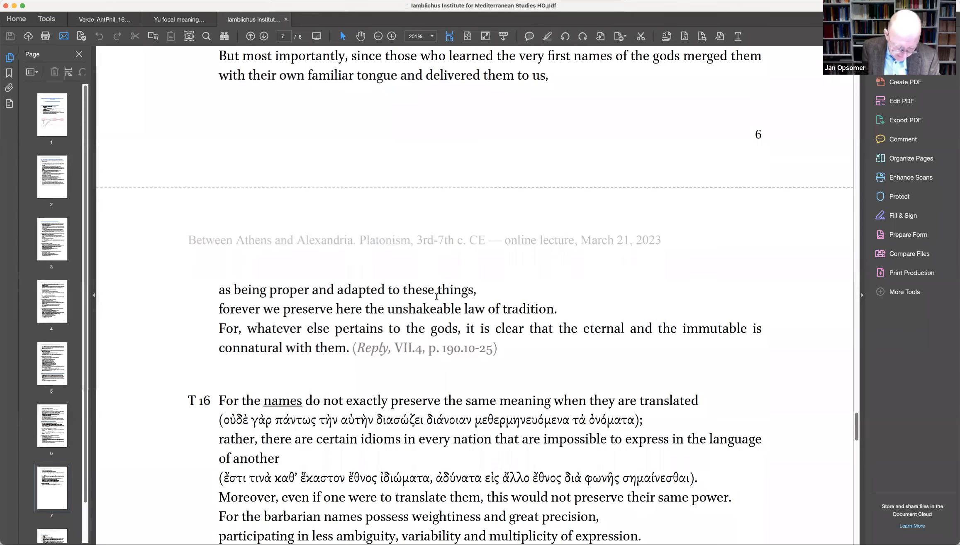
{"action": "scroll", "scroll_direction": "down", "scroll_amount": 3}
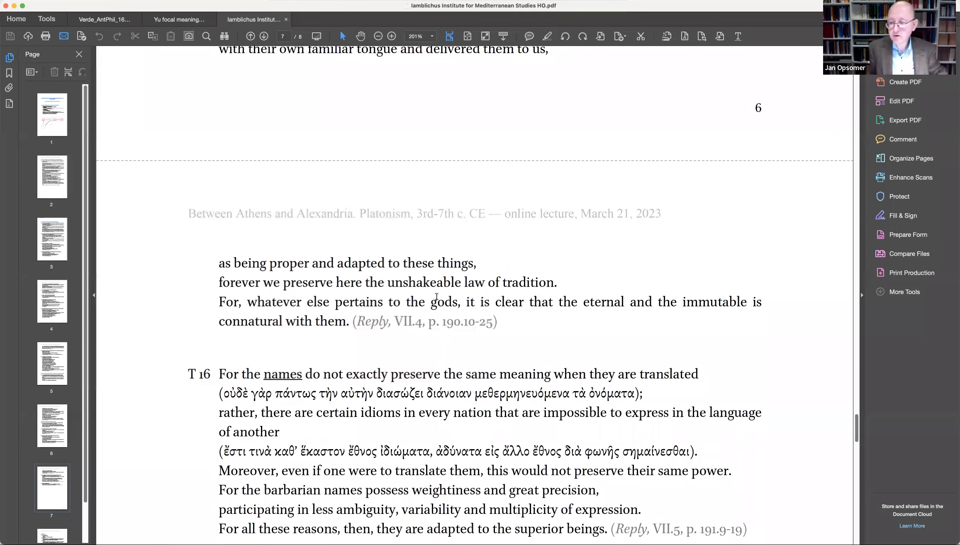
{"action": "scroll", "scroll_direction": "down", "scroll_amount": 3}
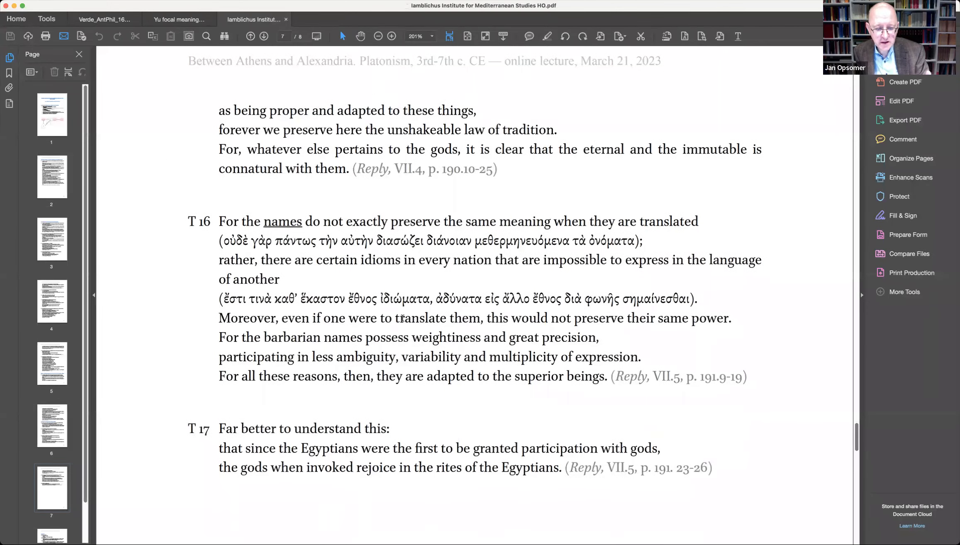
{"action": "scroll", "scroll_direction": "down", "scroll_amount": 3}
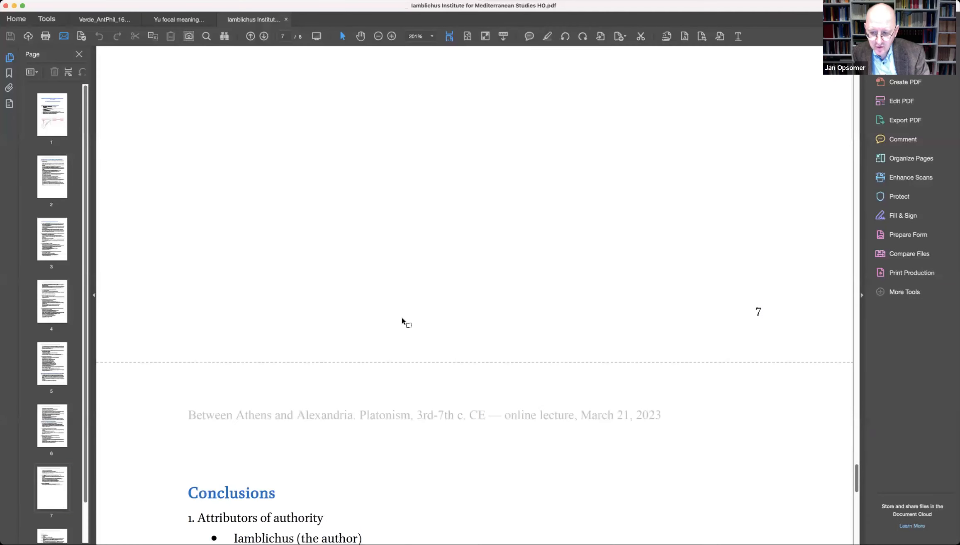
{"action": "scroll", "scroll_direction": "down", "scroll_amount": 3}
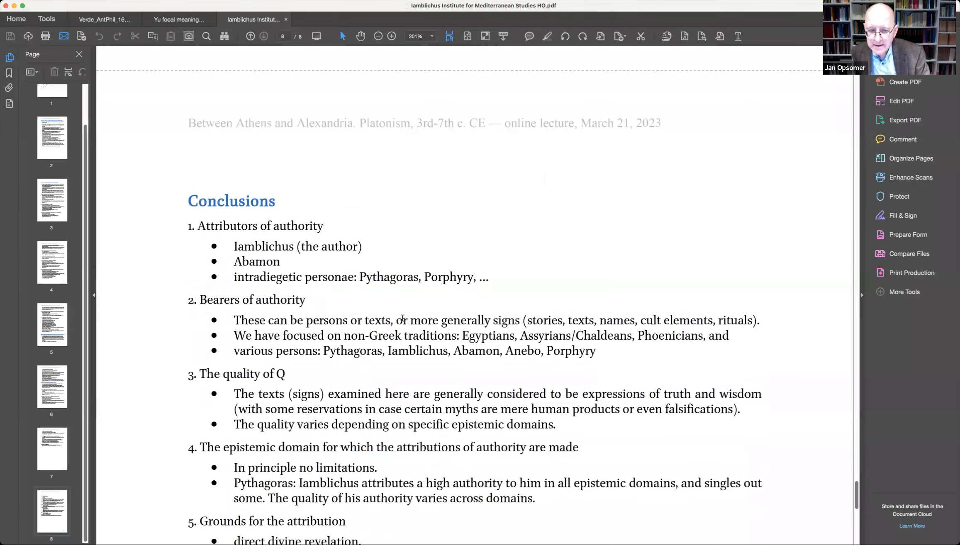
{"action": "scroll", "scroll_direction": "down", "scroll_amount": 3}
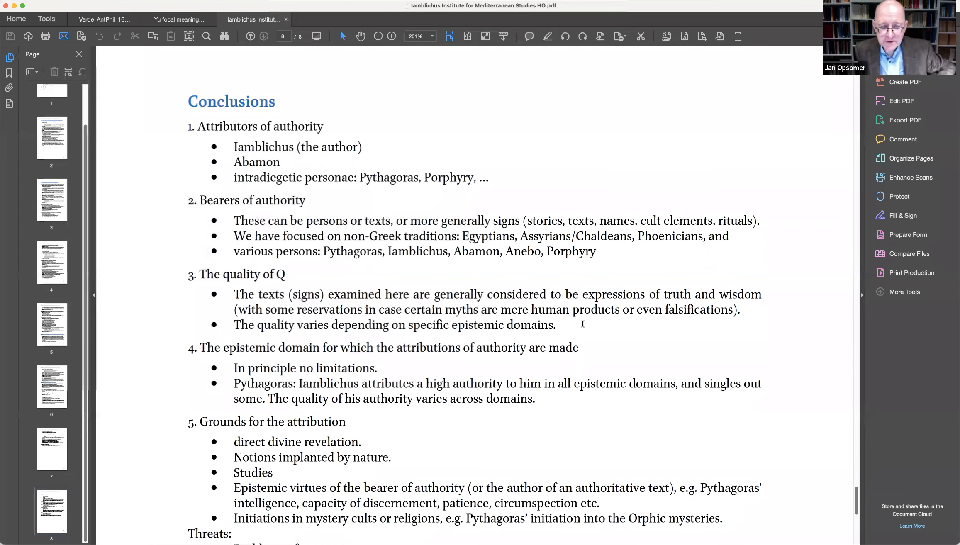
{"action": "scroll", "scroll_direction": "down", "scroll_amount": 3}
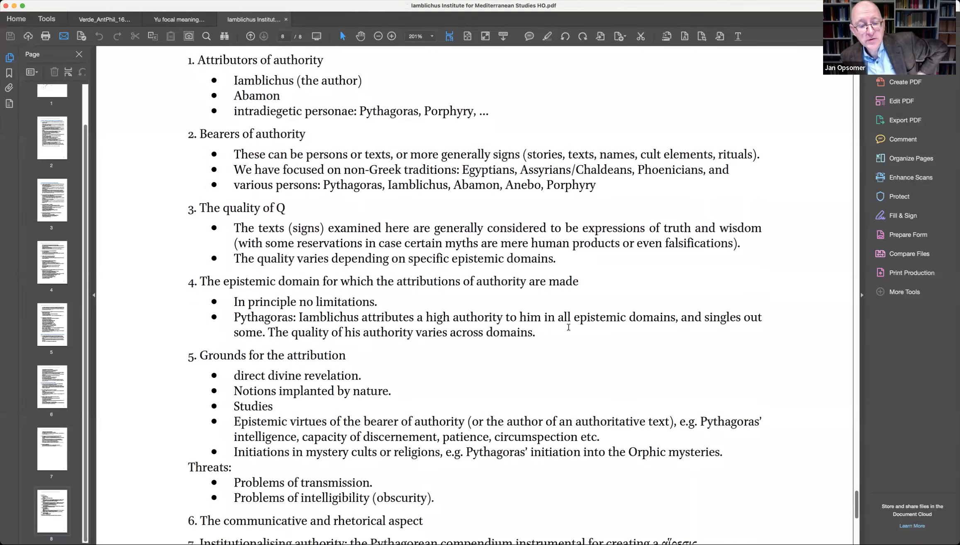
{"action": "scroll", "scroll_direction": "down", "scroll_amount": 3}
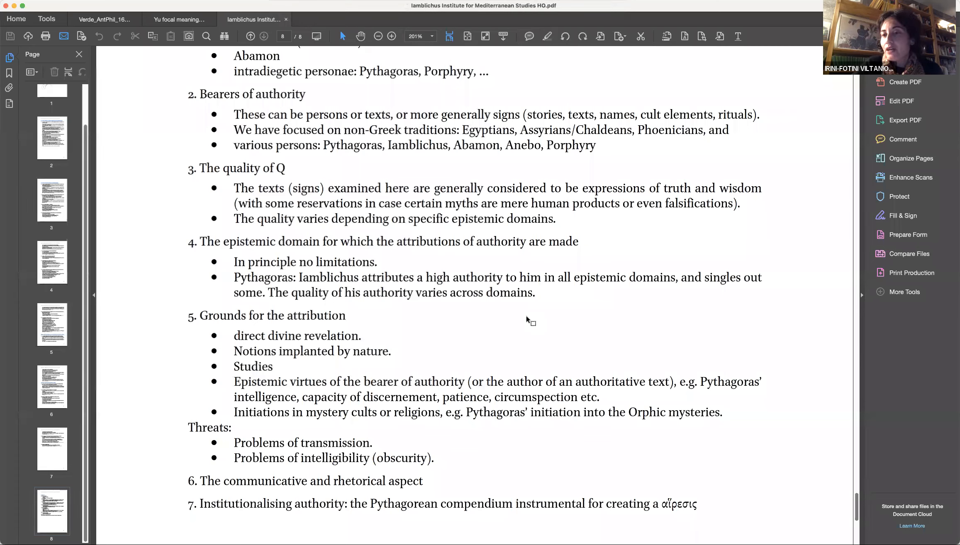
{"action": "mouse_move", "coordinate": [366, 483]}
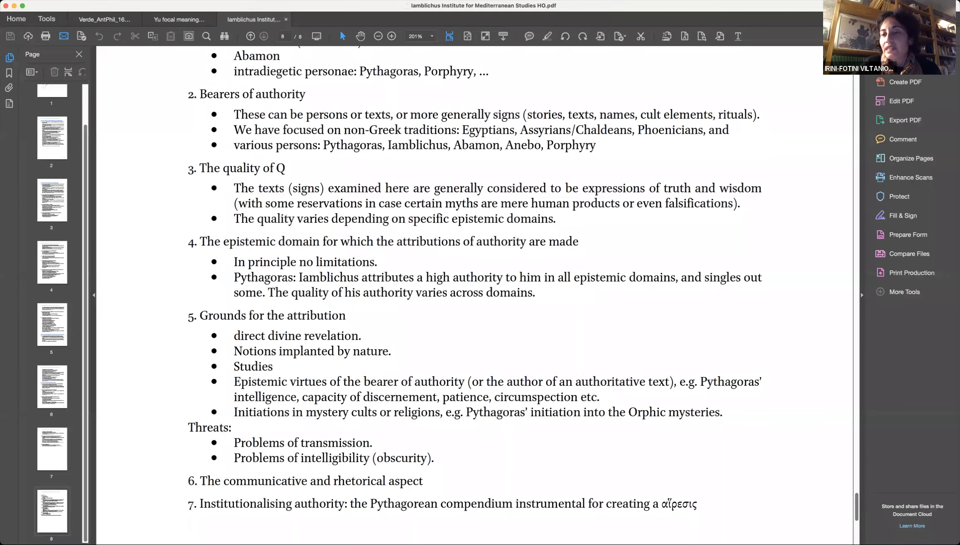
{"action": "mouse_move", "coordinate": [436, 168]}
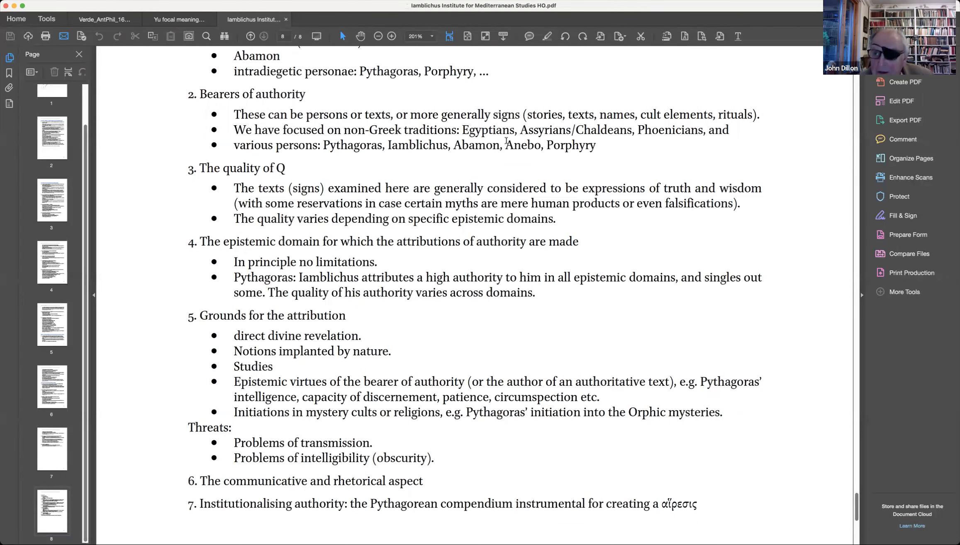
{"action": "scroll", "scroll_direction": "up", "scroll_amount": 3}
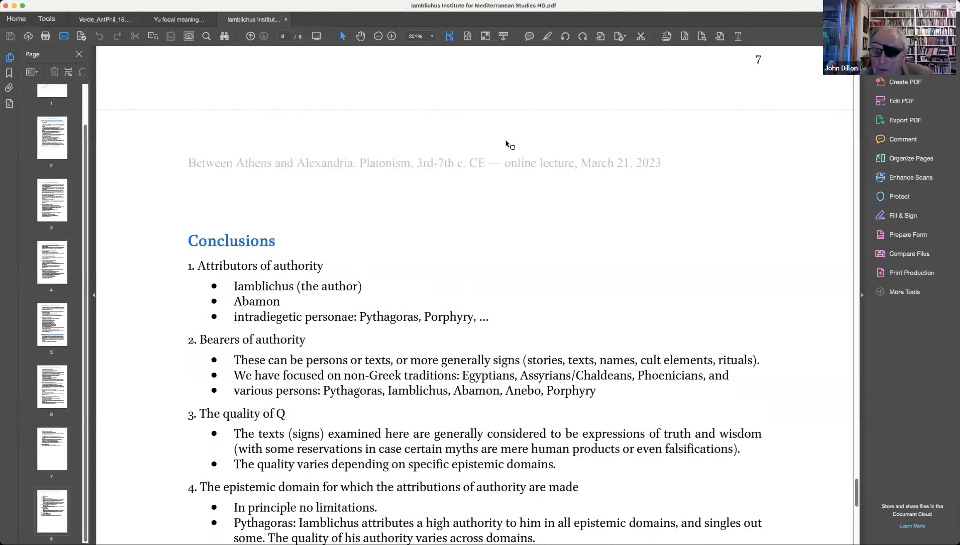